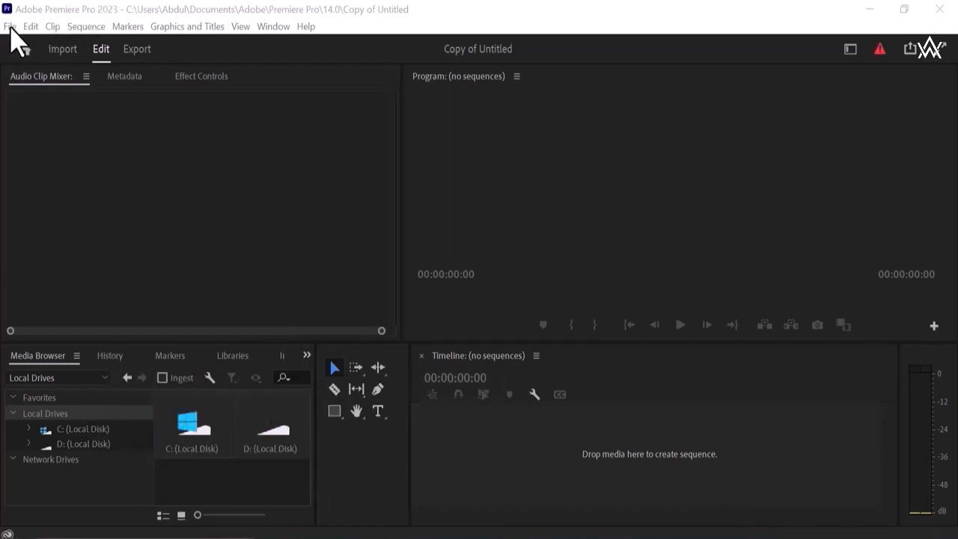
mouse_move(73, 38)
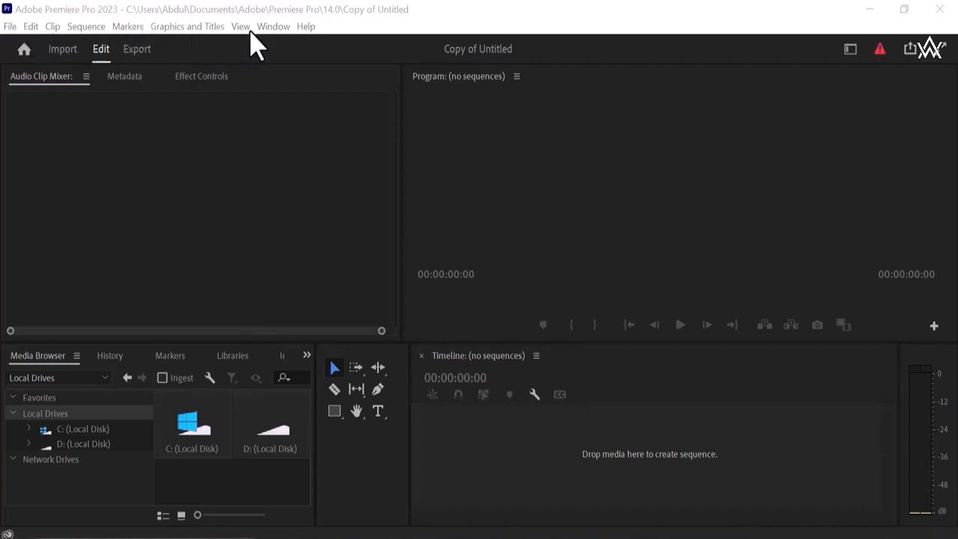
mouse_move(254, 34)
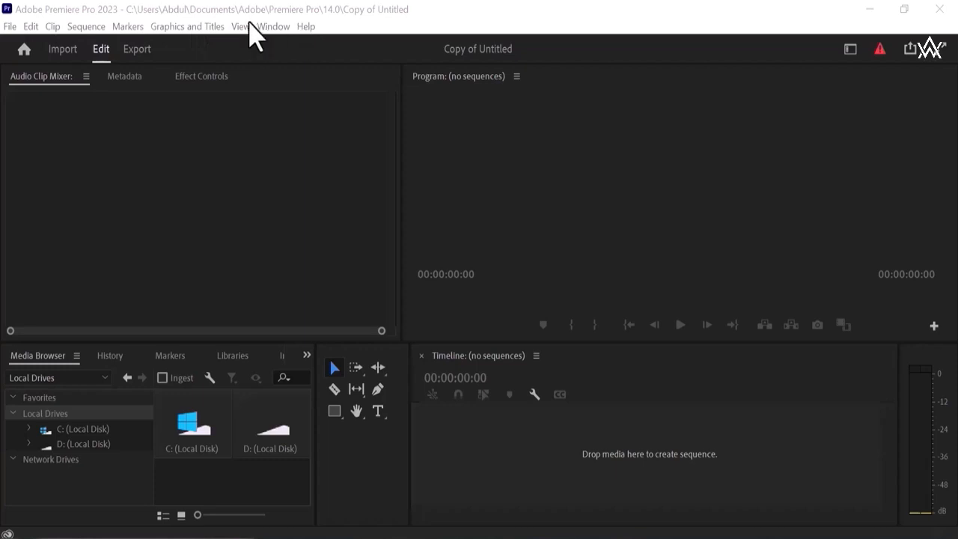
Open the File menu to browse New, Open Recent, Close Project, Save a Copy, Capture and Import.
click(10, 27)
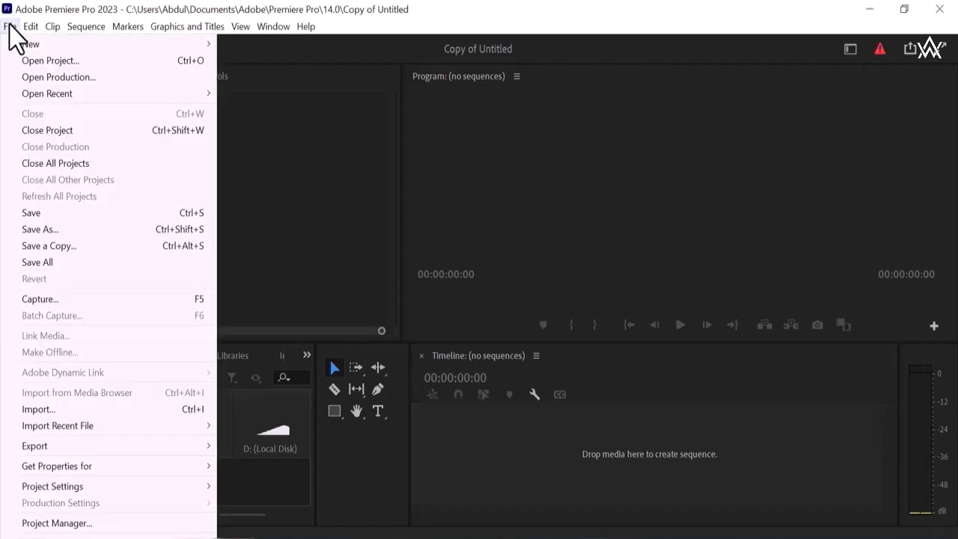
mouse_move(30, 43)
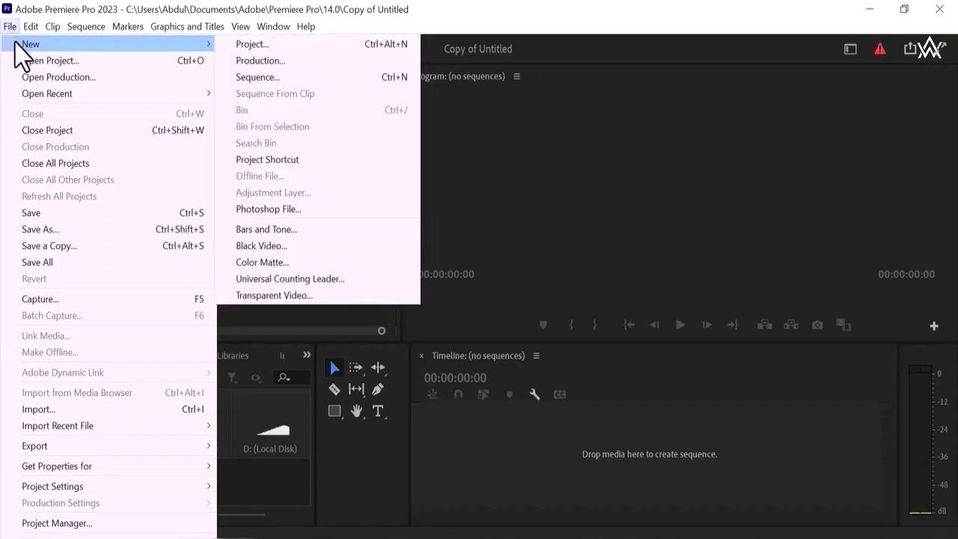
mouse_move(50, 60)
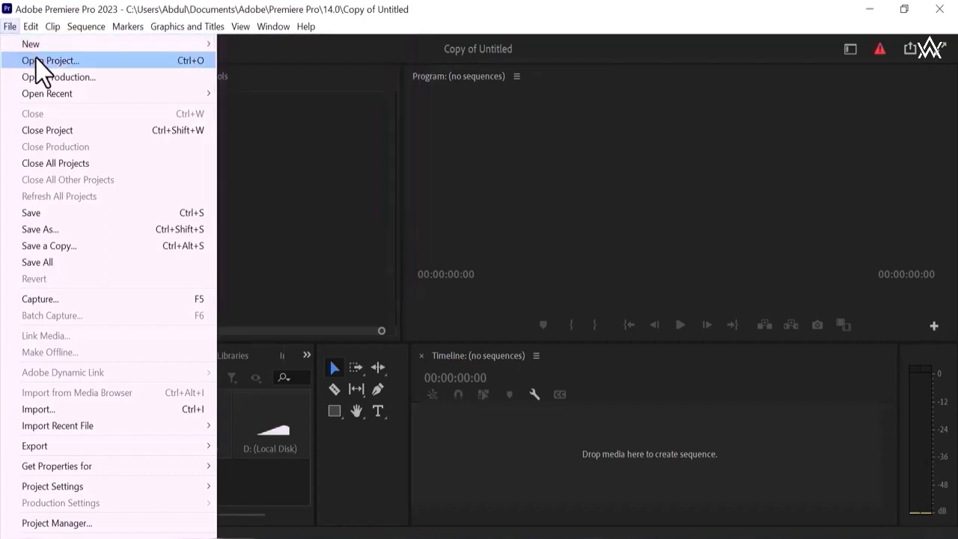
mouse_move(52, 77)
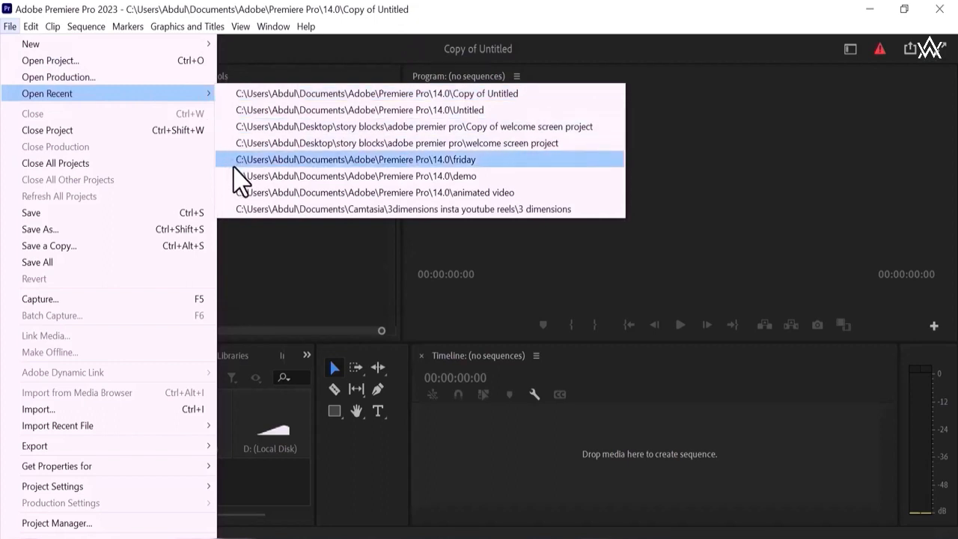
mouse_move(210, 101)
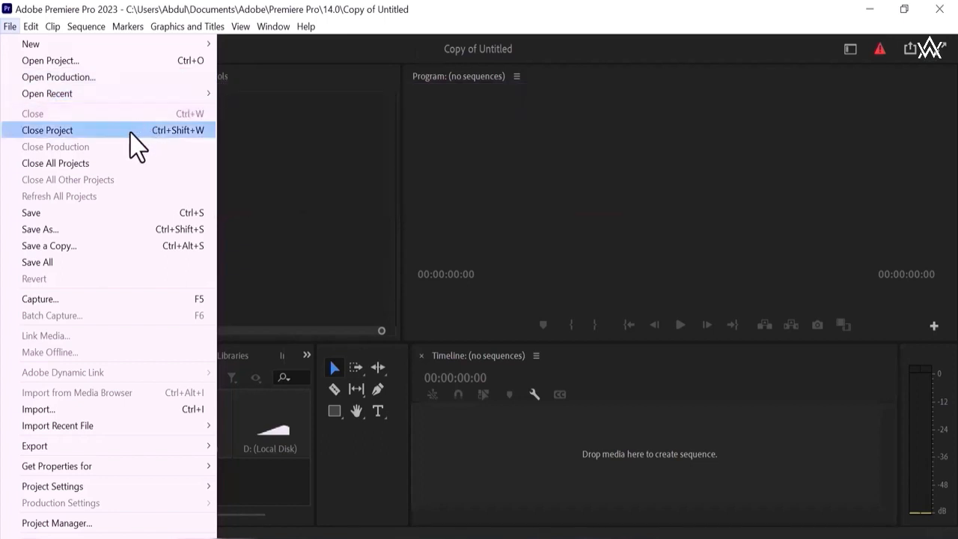
mouse_move(109, 163)
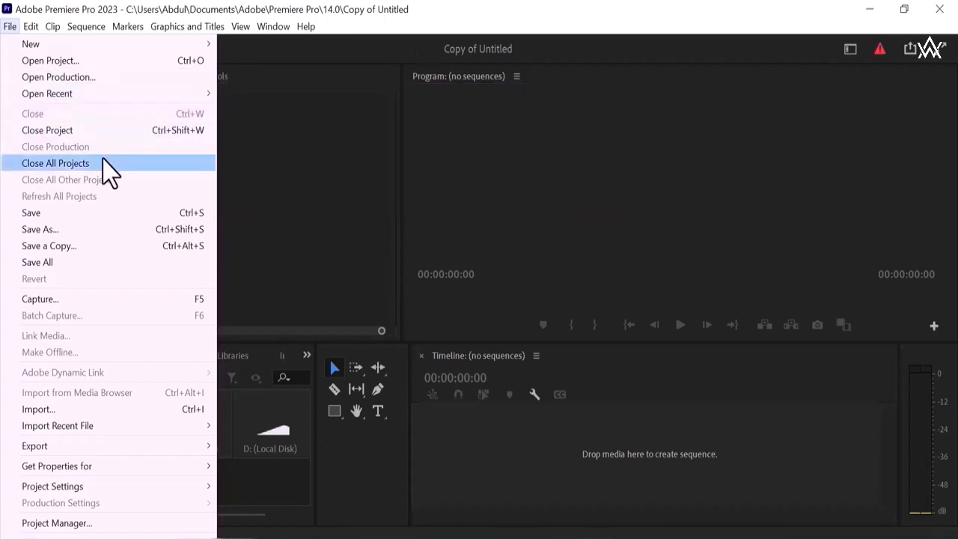
mouse_move(38, 251)
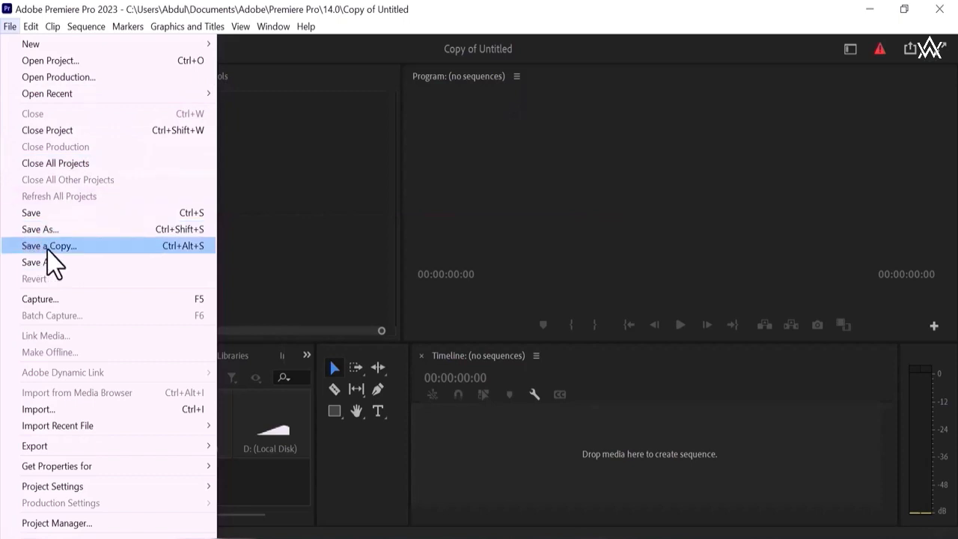
mouse_move(40, 299)
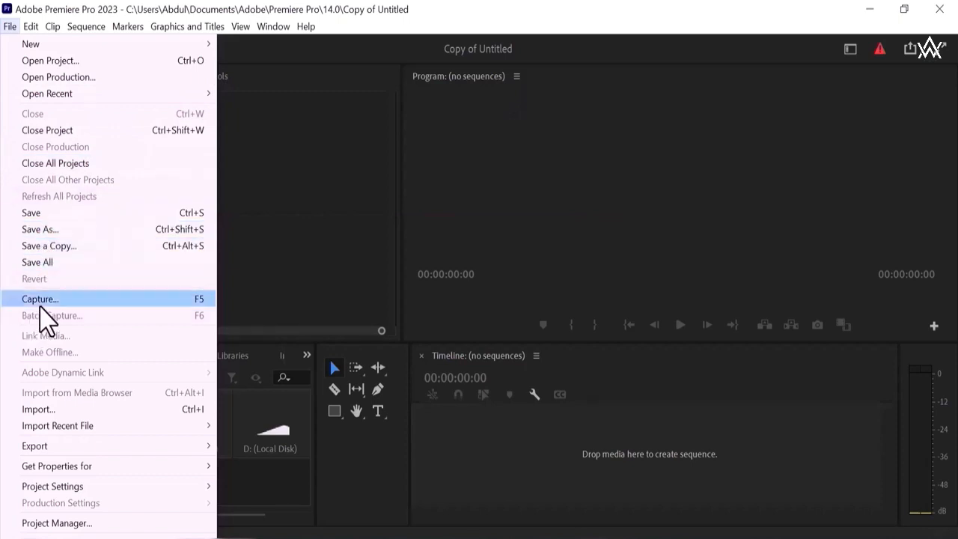
mouse_move(37, 409)
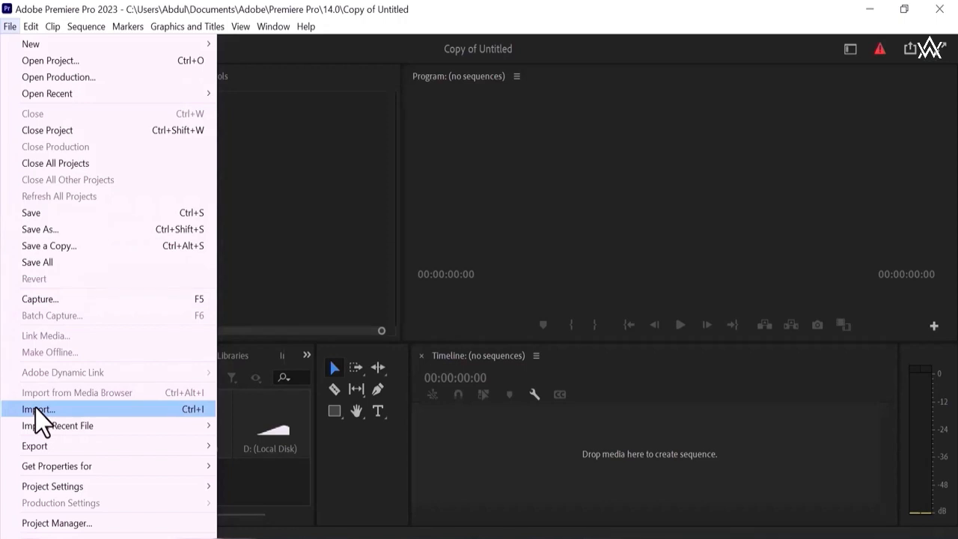
mouse_move(58, 425)
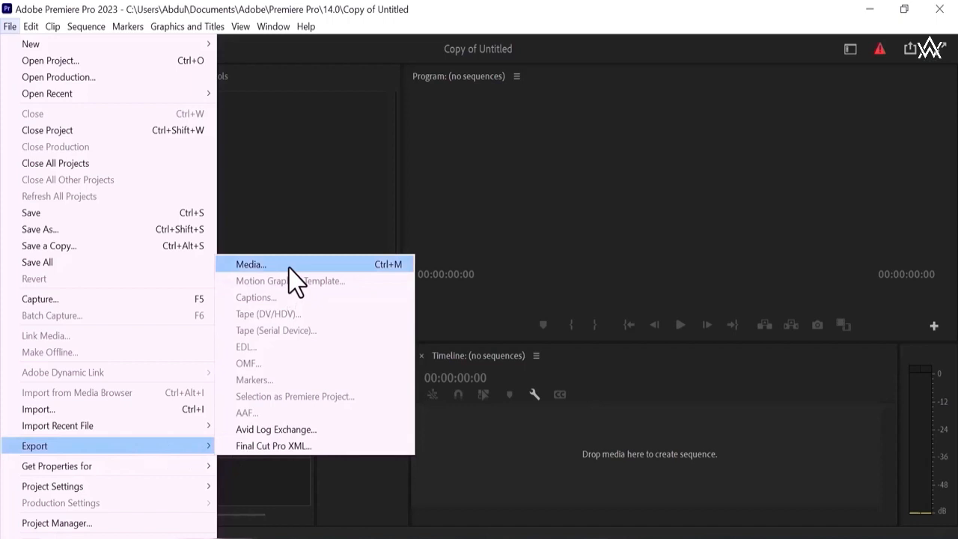
mouse_move(292, 280)
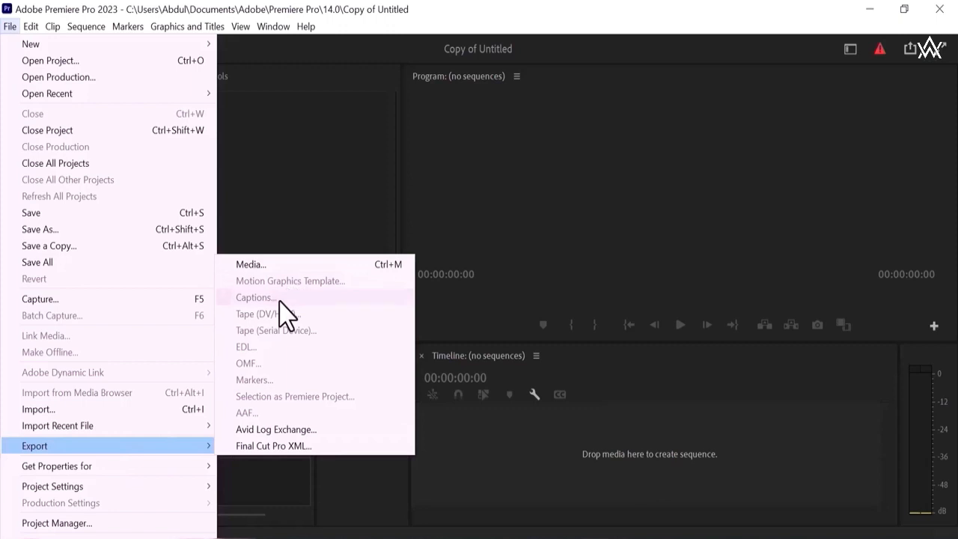
mouse_move(262, 379)
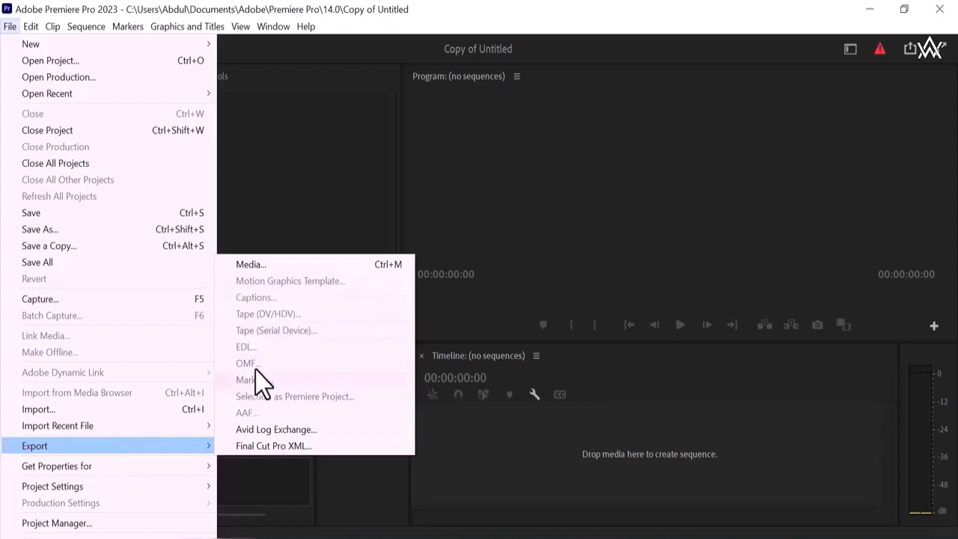
mouse_move(268, 397)
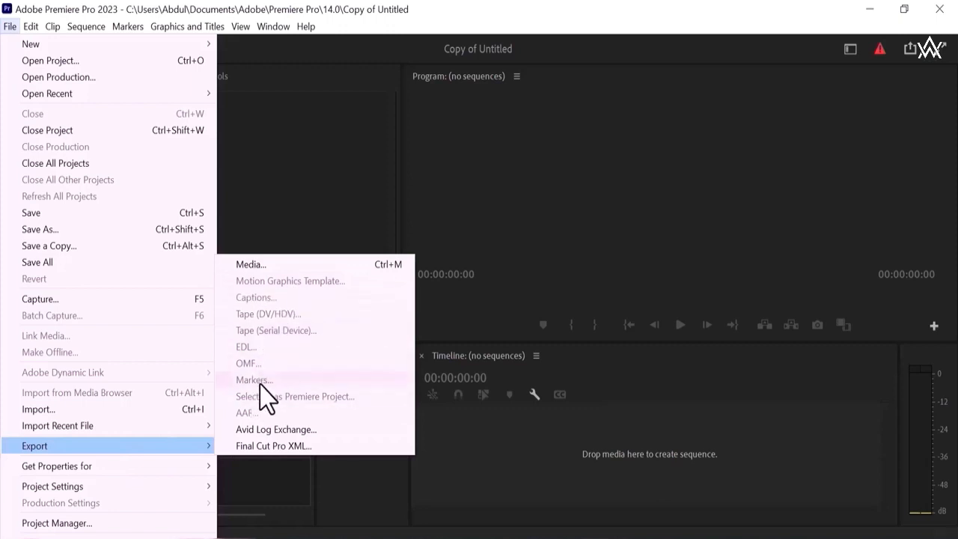
mouse_move(294, 396)
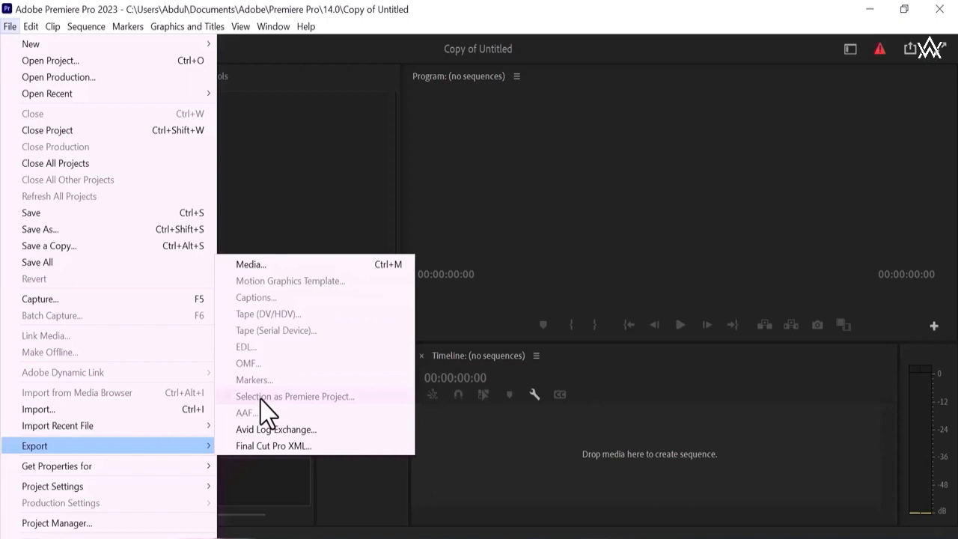
mouse_move(268, 449)
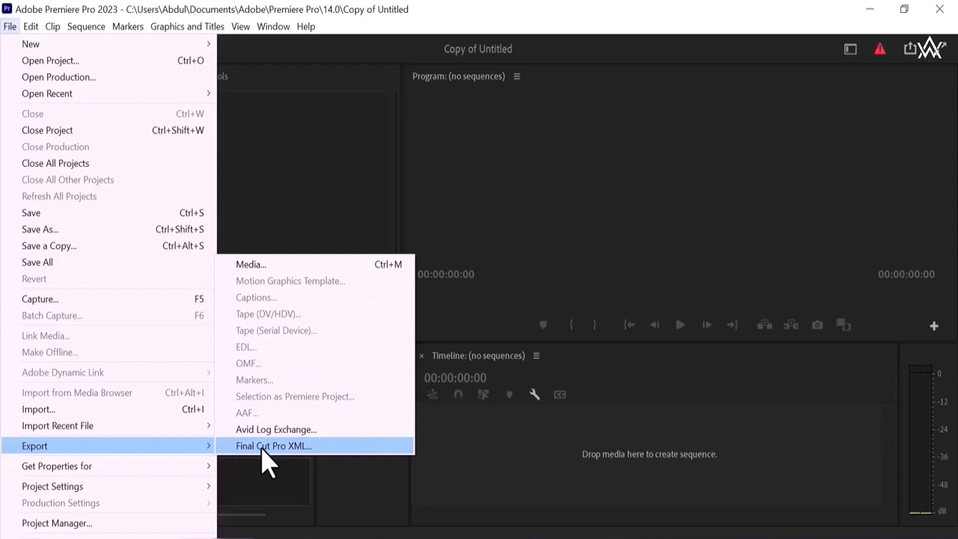
mouse_move(292, 330)
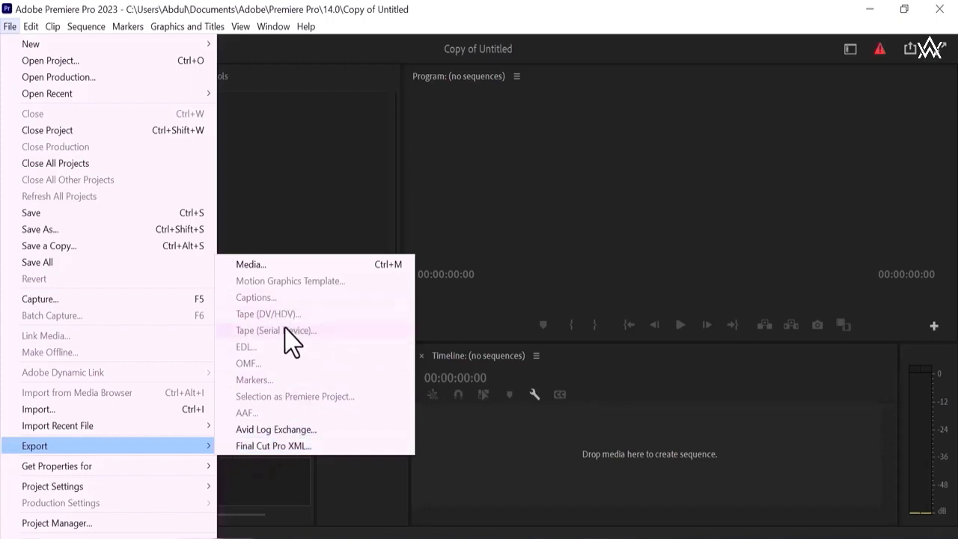
mouse_move(165, 471)
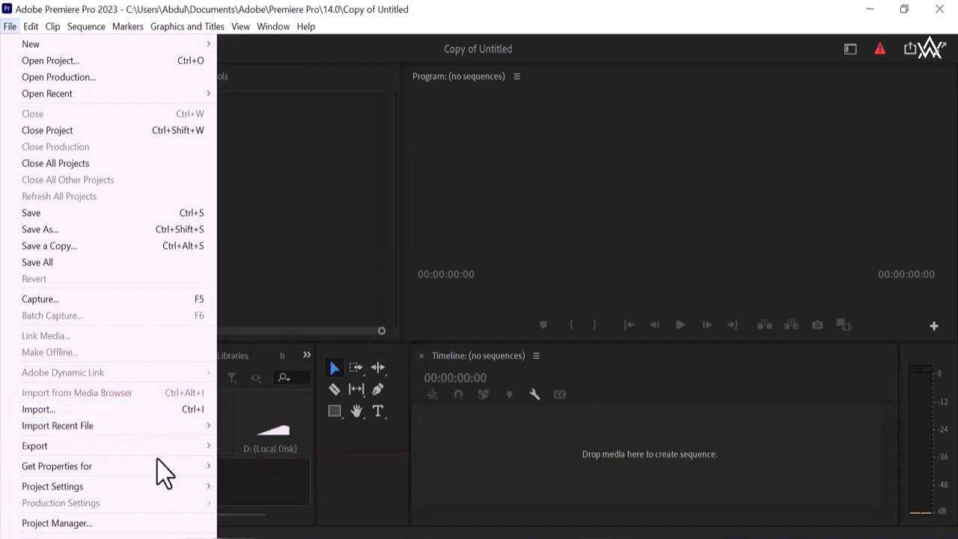
mouse_move(56, 466)
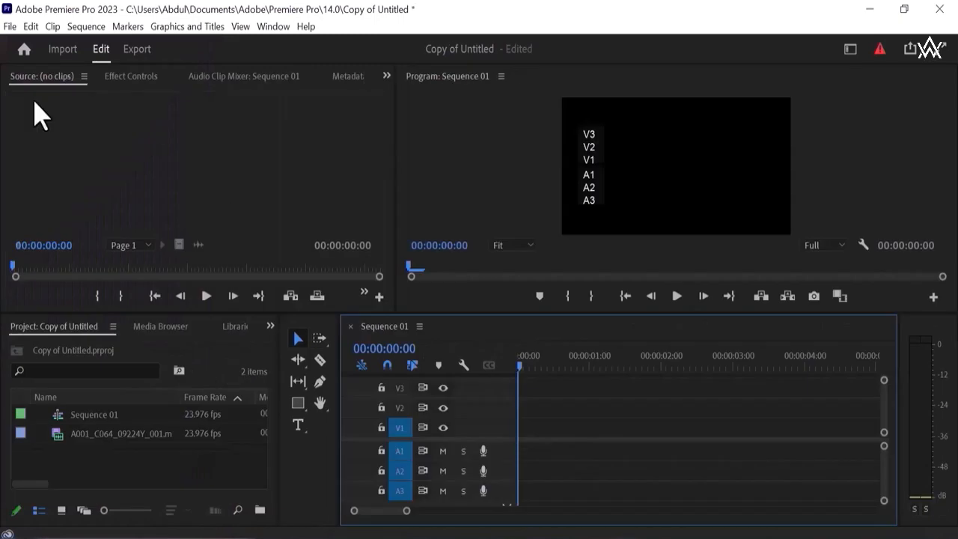
mouse_move(32, 26)
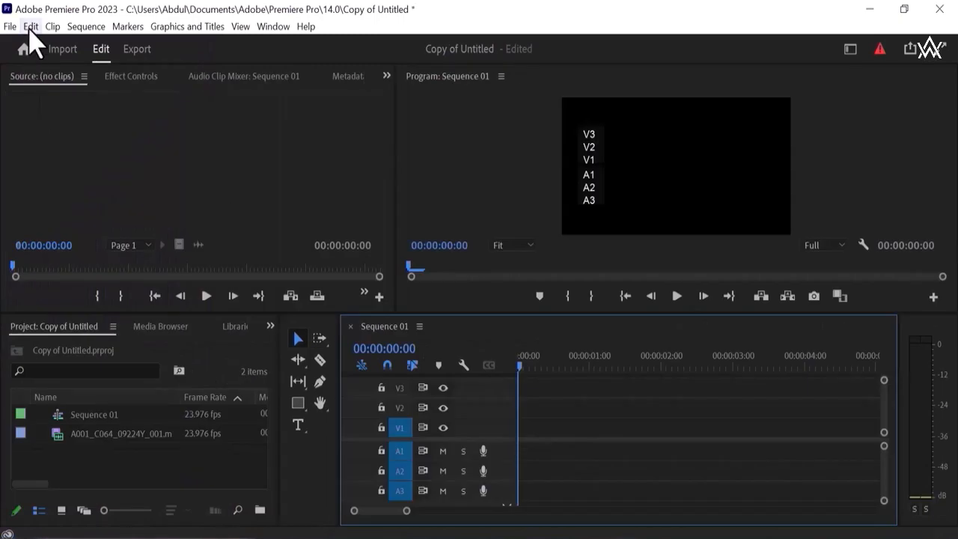
Open the Edit menu to browse undo, copy, paste, find and Preferences.
click(31, 26)
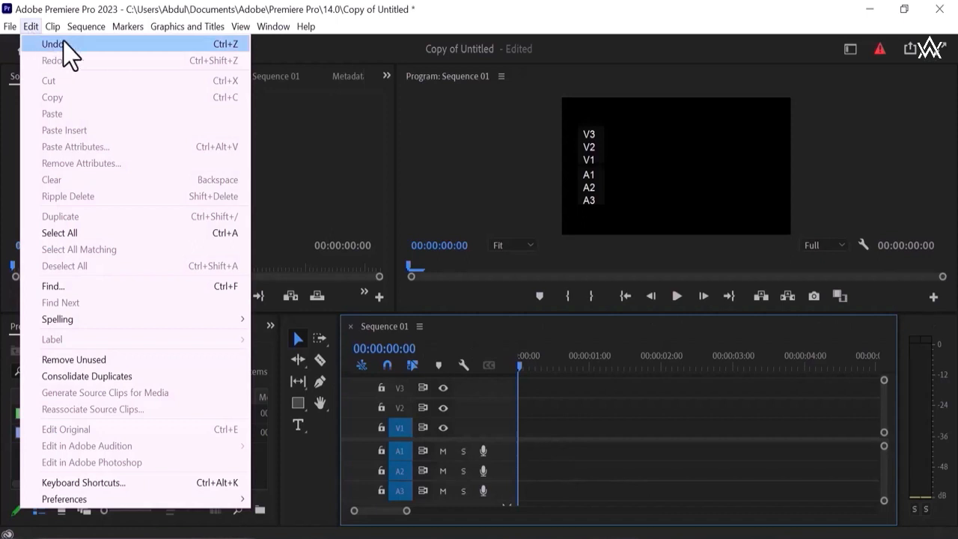
mouse_move(135, 71)
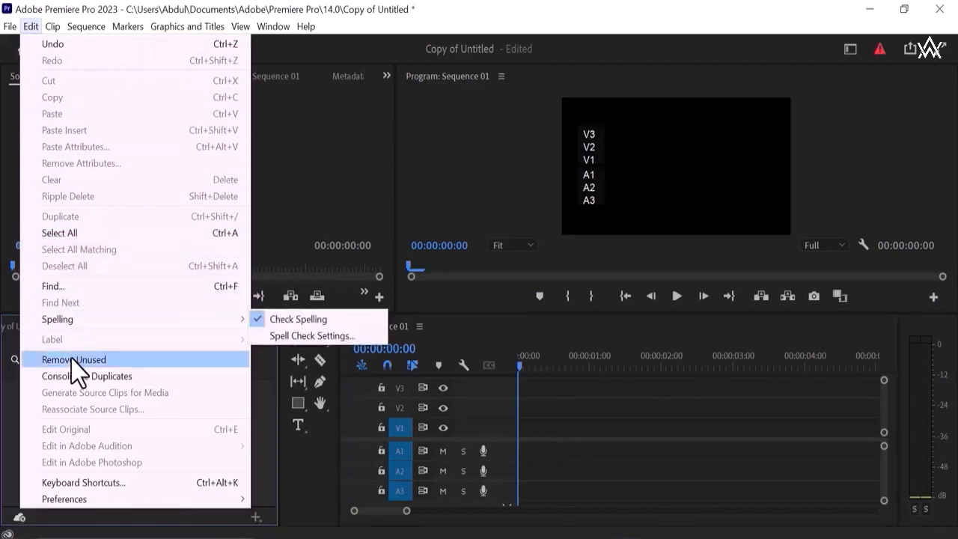
mouse_move(87, 376)
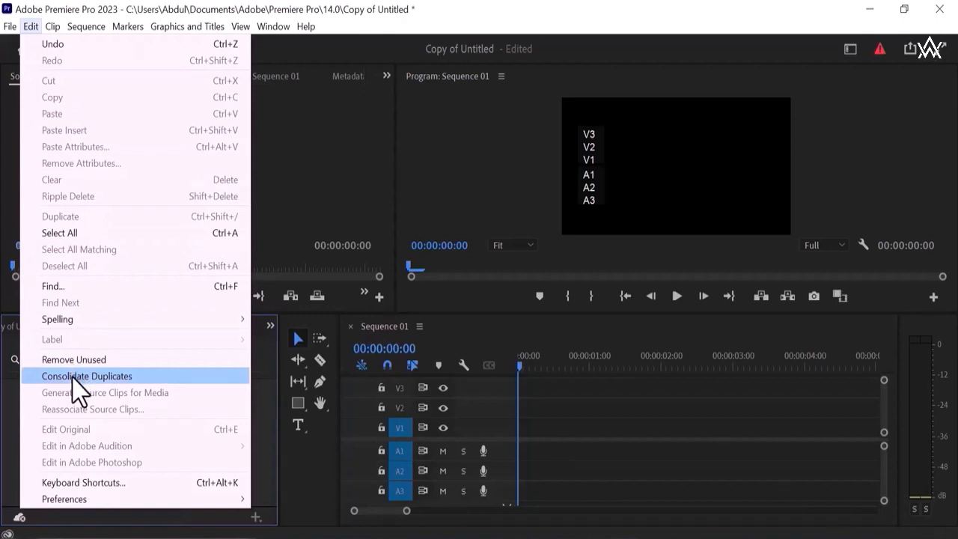
mouse_move(90, 393)
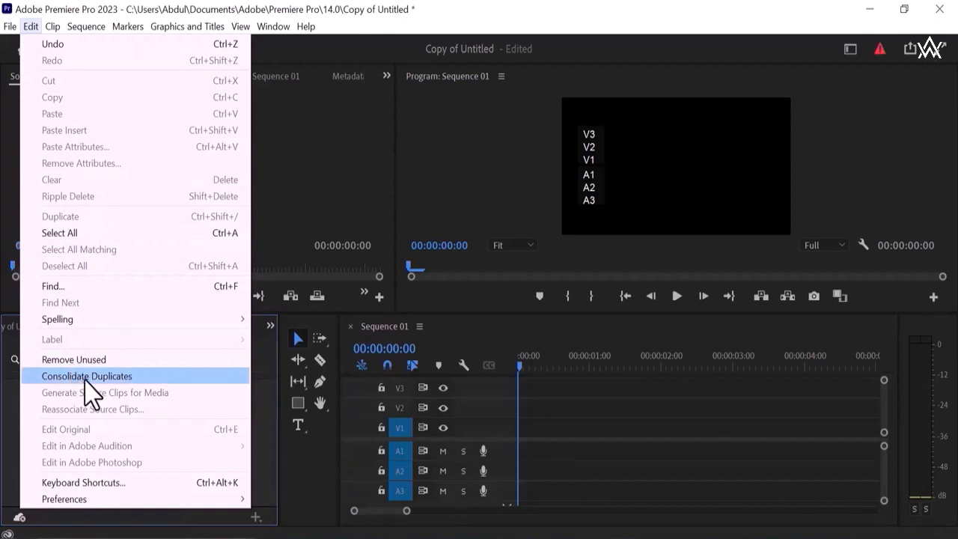
mouse_move(126, 286)
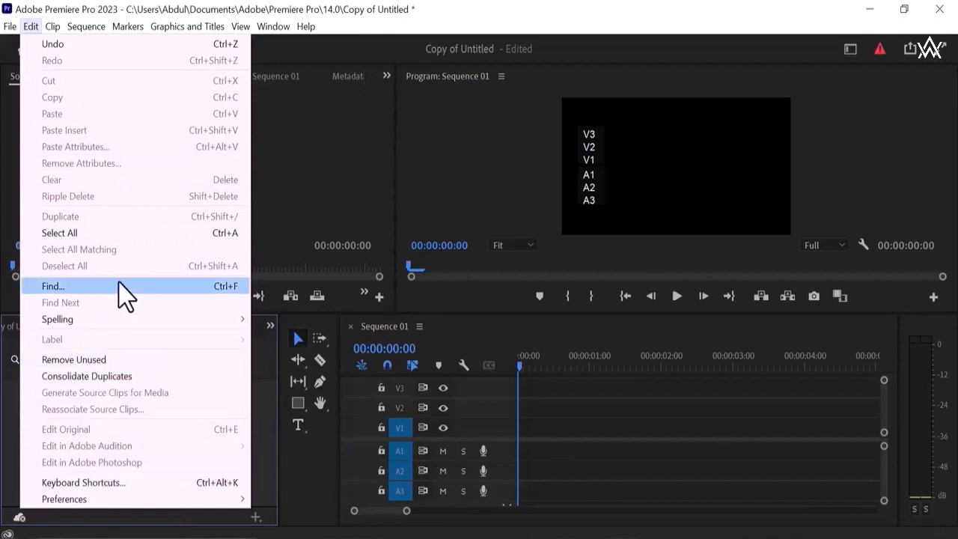
mouse_move(138, 169)
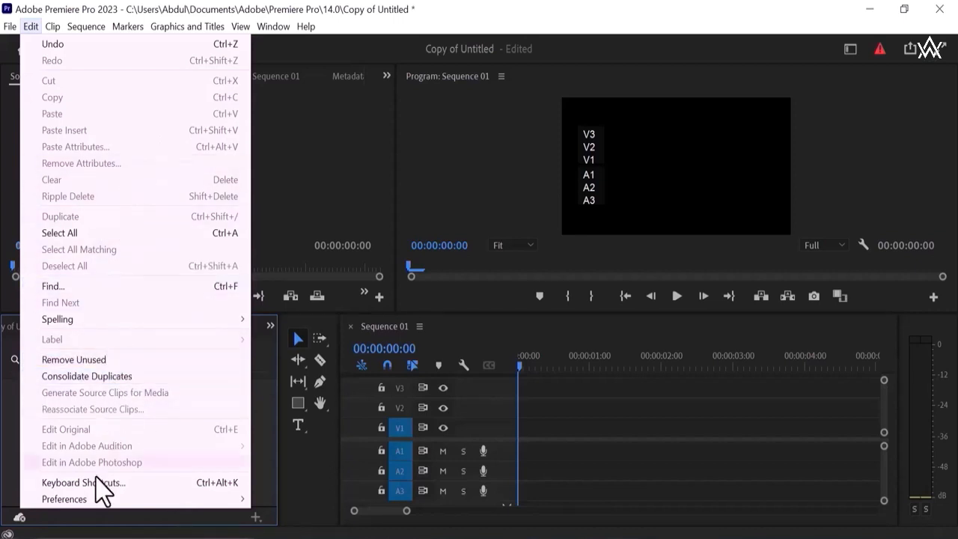
mouse_move(83, 481)
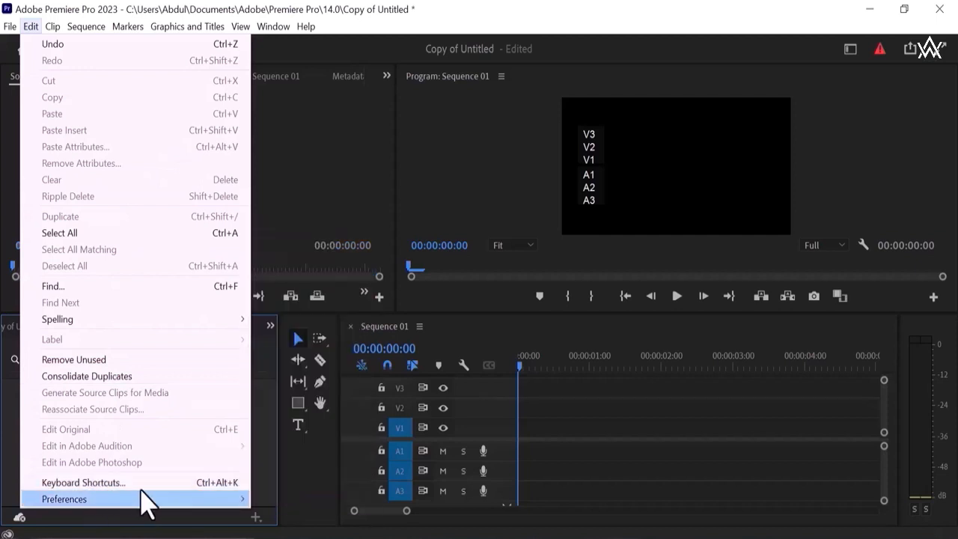
mouse_move(232, 191)
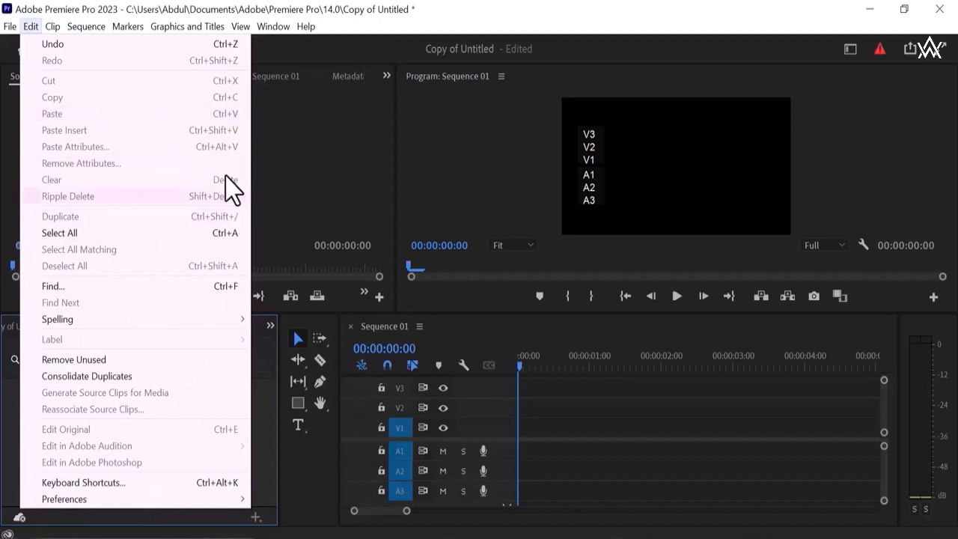
mouse_move(64, 499)
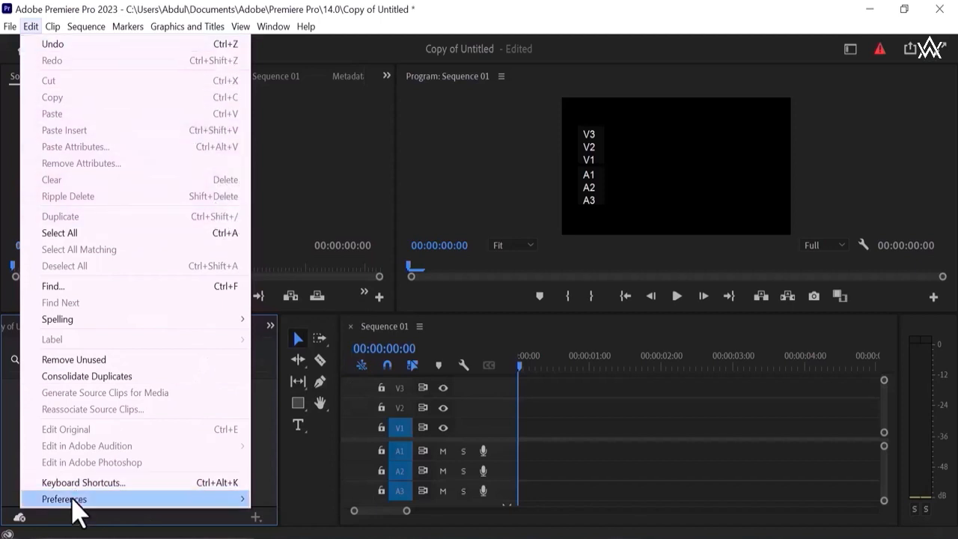
click(64, 498)
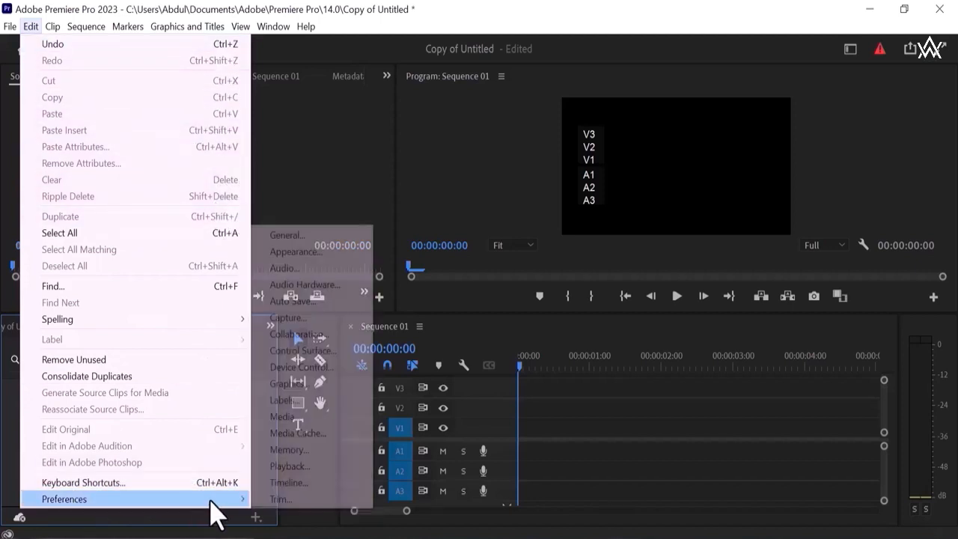
mouse_move(283, 268)
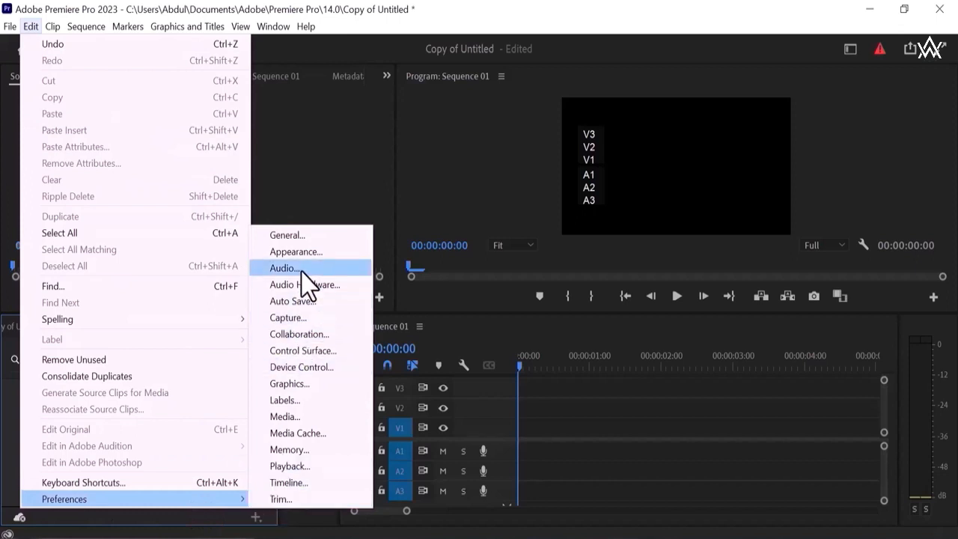
mouse_move(314, 247)
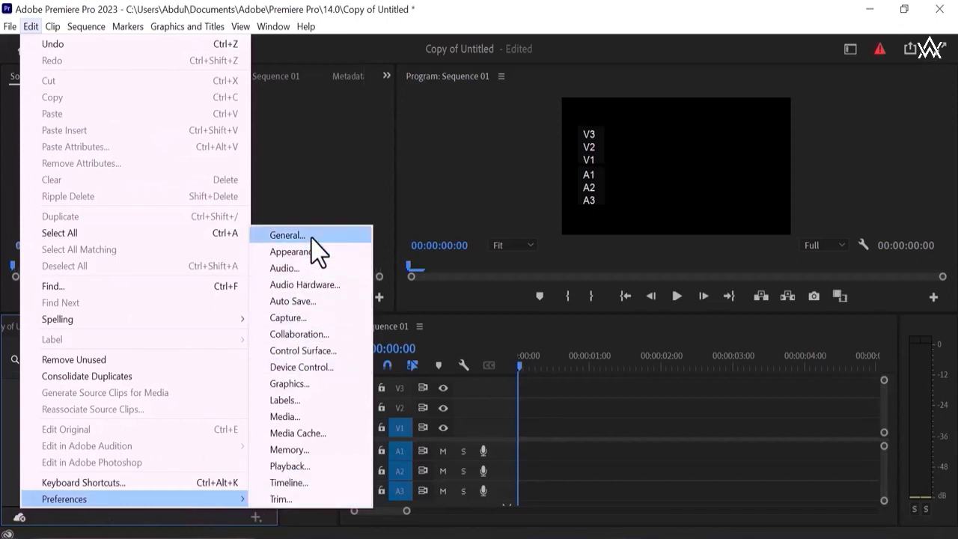
mouse_move(285, 268)
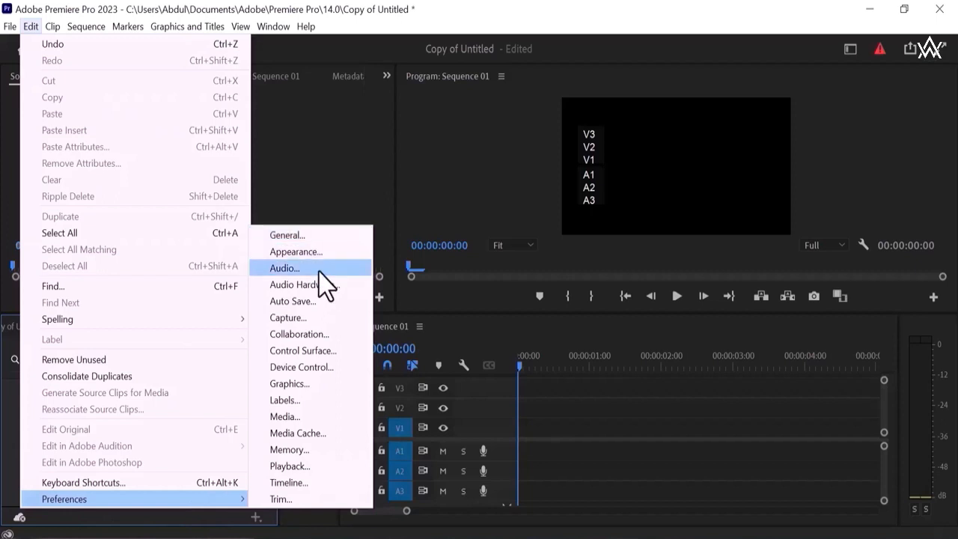
mouse_move(291, 301)
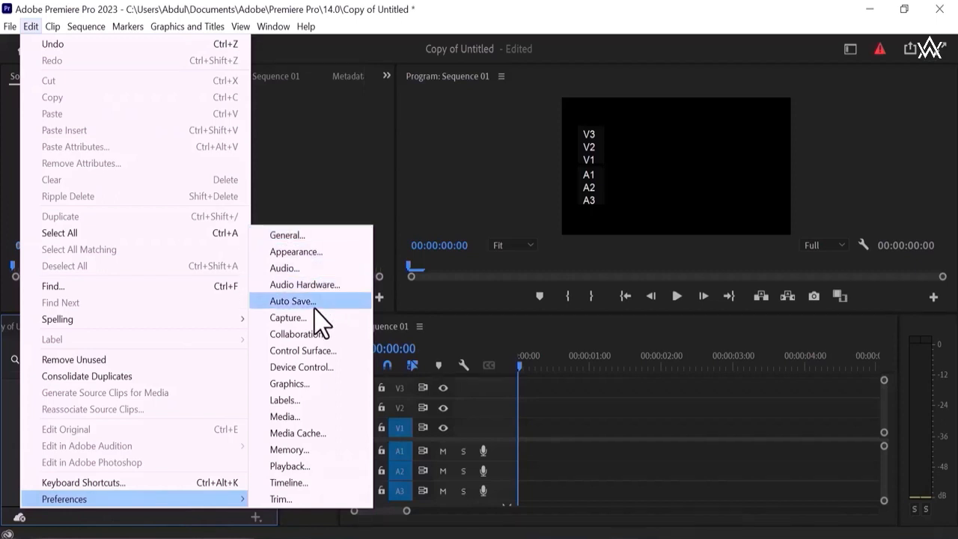
mouse_move(316, 350)
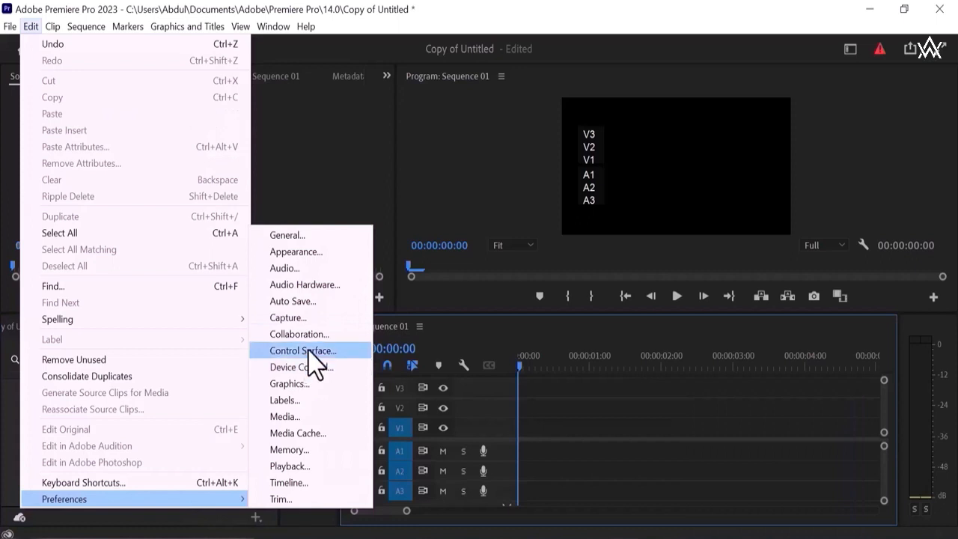
mouse_move(313, 363)
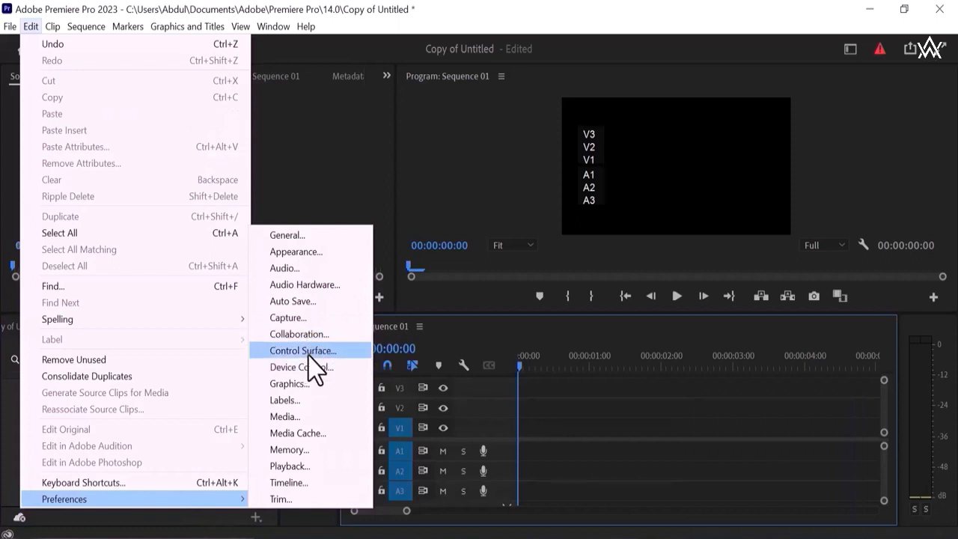
mouse_move(301, 367)
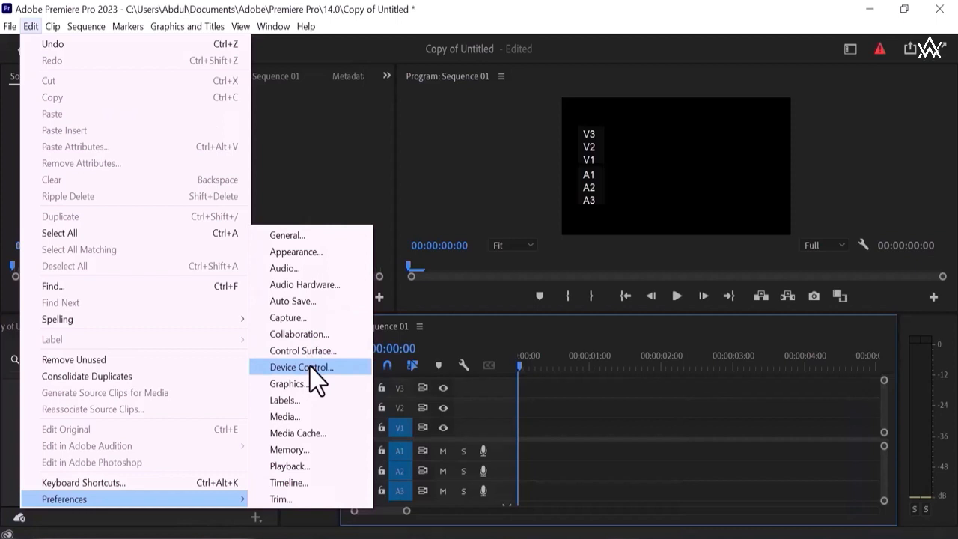
mouse_move(290, 449)
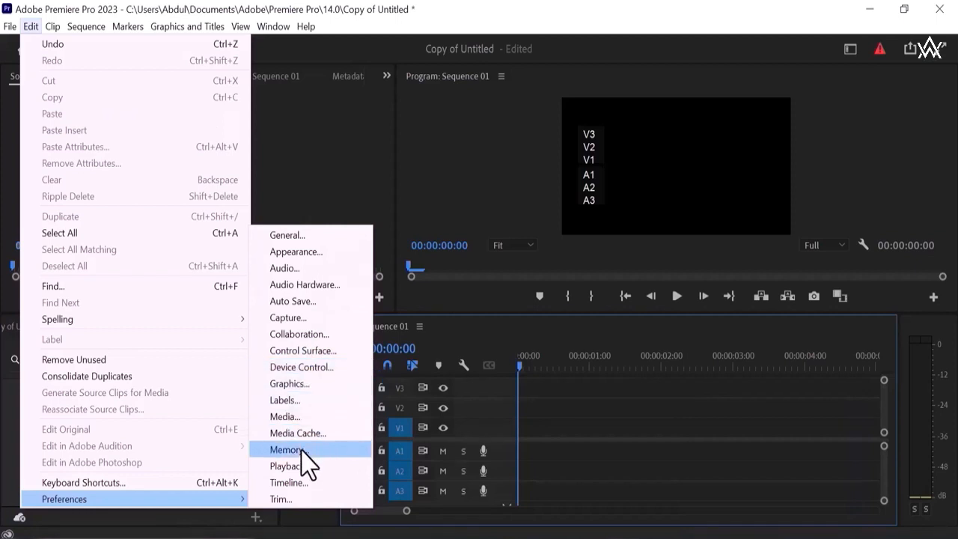
mouse_move(285, 400)
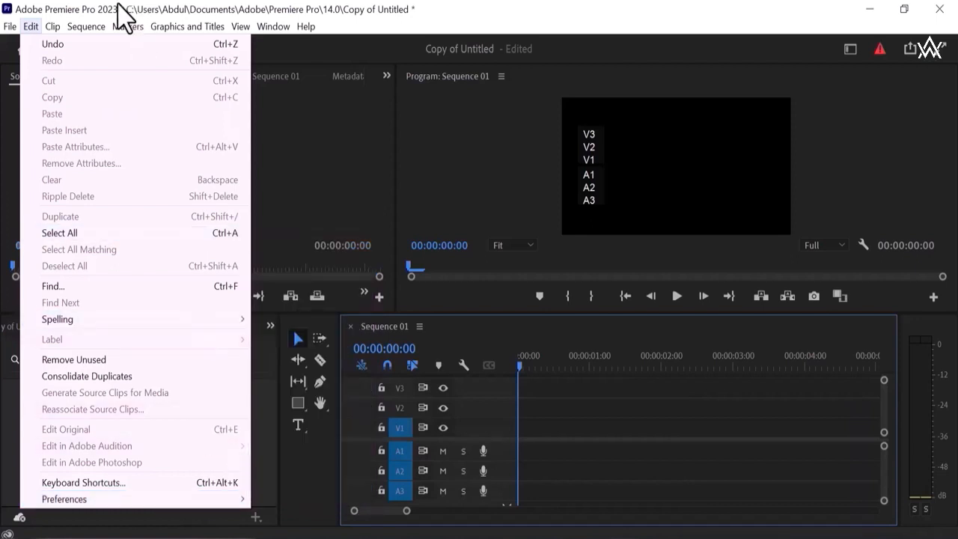
Open the Clip menu to browse rename, subclip, speed/duration, link, group and nest.
click(52, 26)
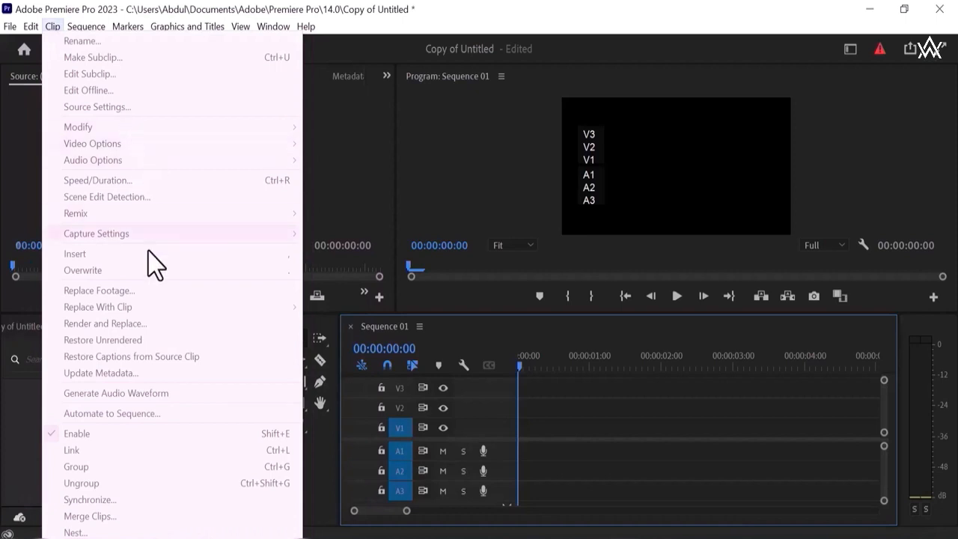
mouse_move(112, 143)
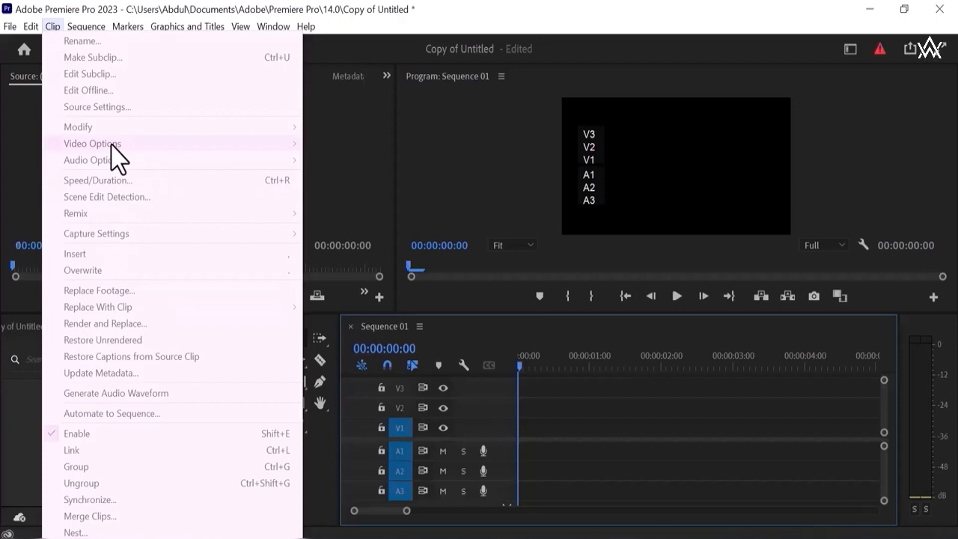
mouse_move(109, 97)
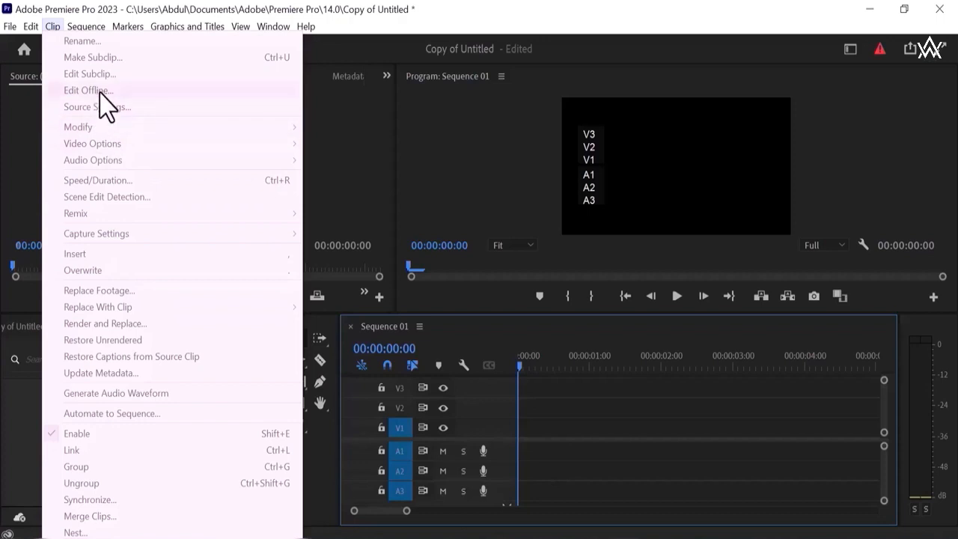
mouse_move(123, 241)
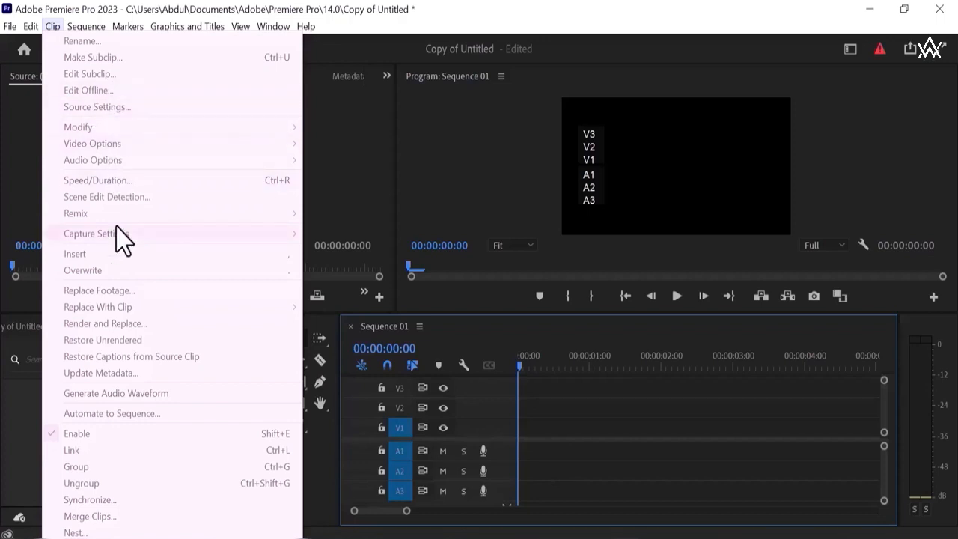
mouse_move(131, 345)
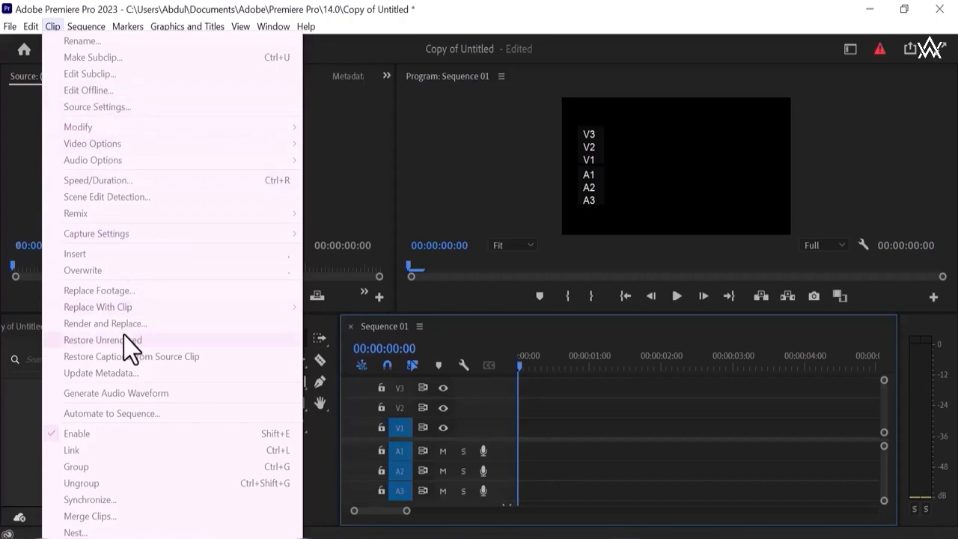
mouse_move(116, 310)
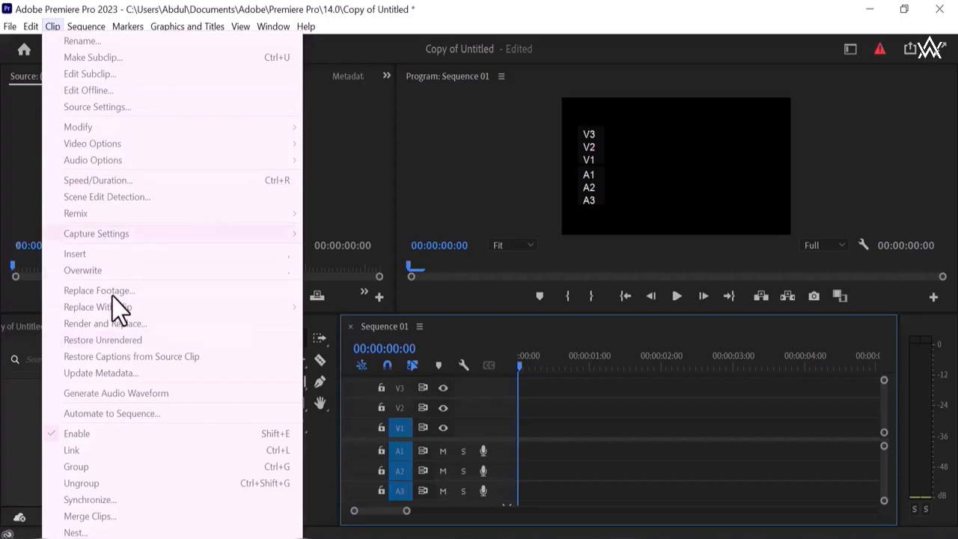
mouse_move(82, 40)
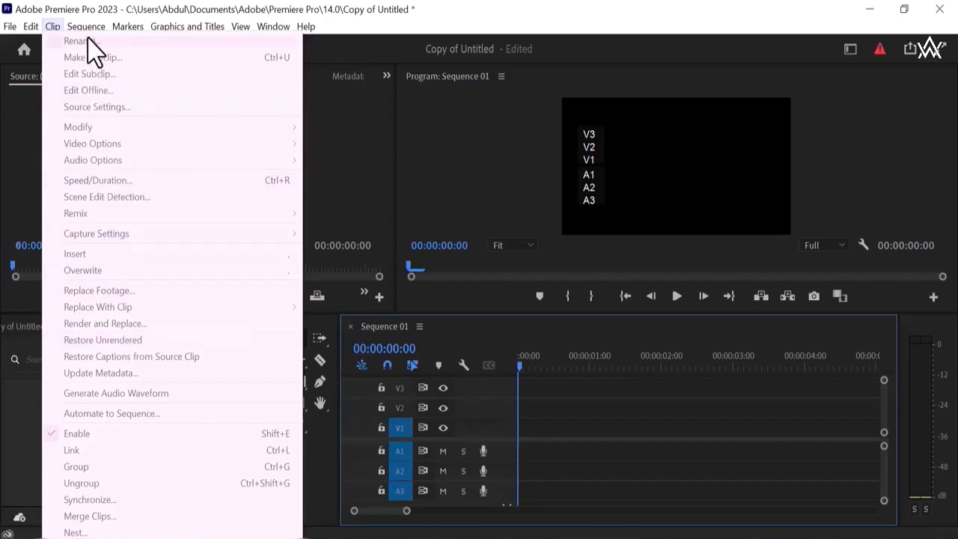
click(86, 26)
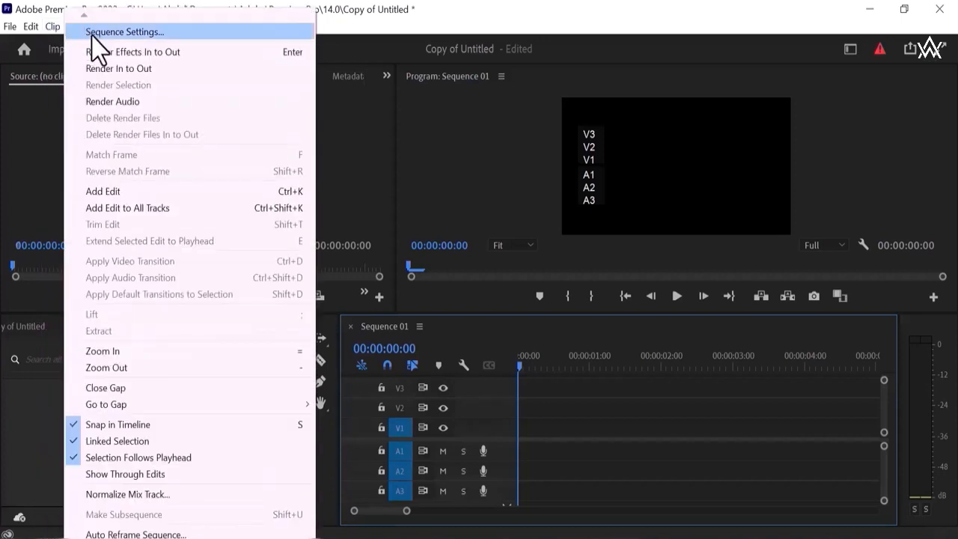
mouse_move(105, 49)
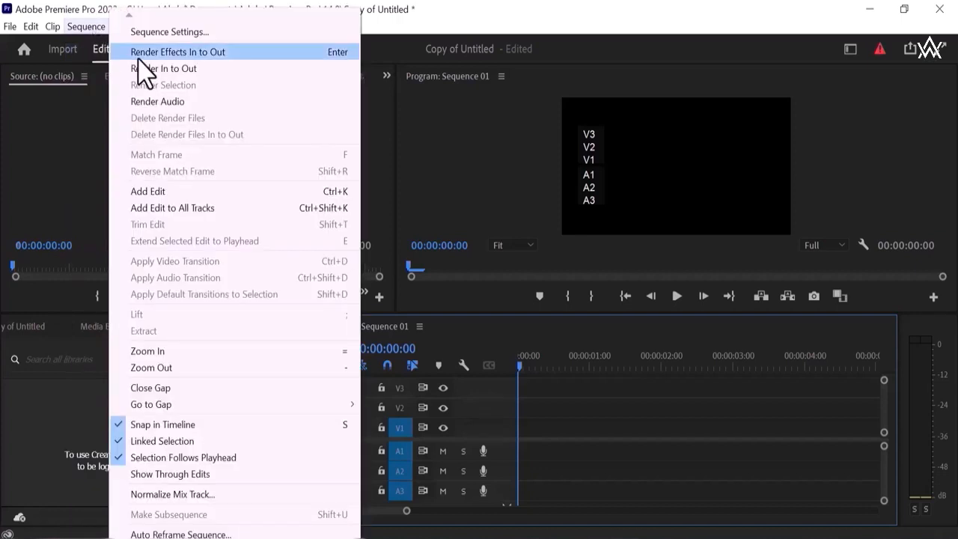
mouse_move(179, 72)
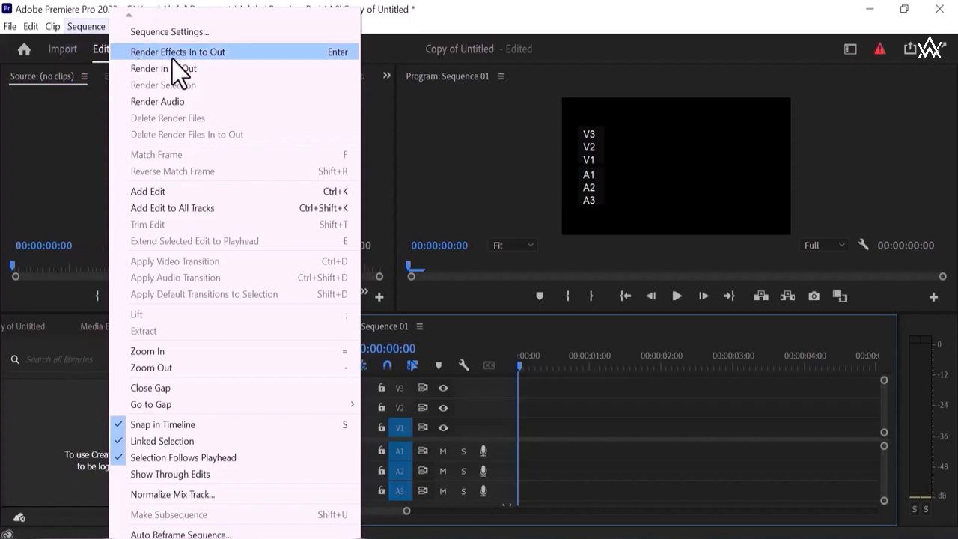
mouse_move(179, 68)
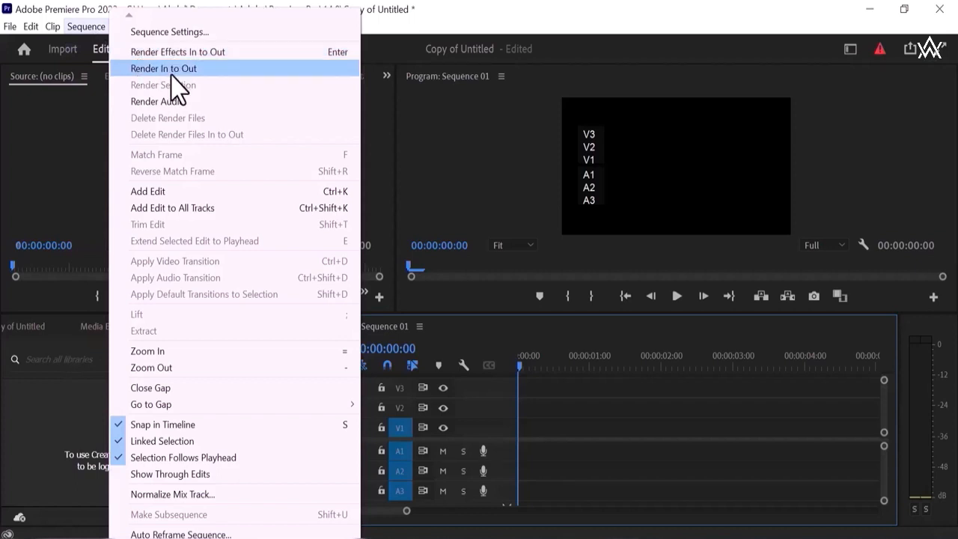
mouse_move(177, 101)
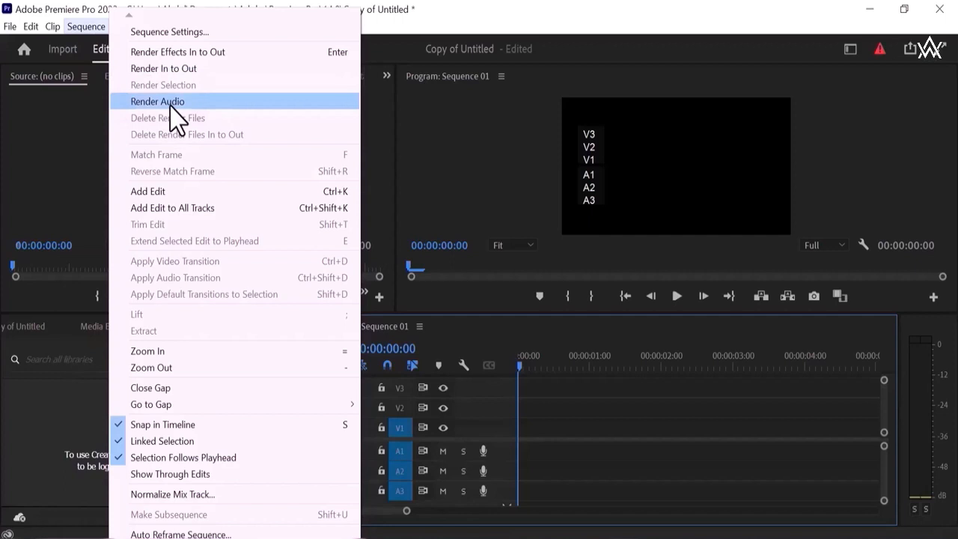
mouse_move(172, 207)
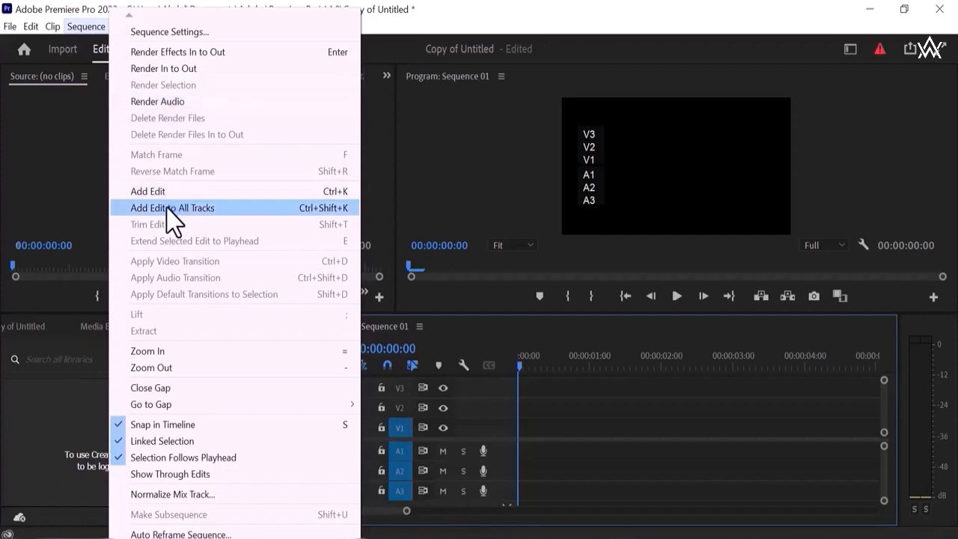
mouse_move(163, 351)
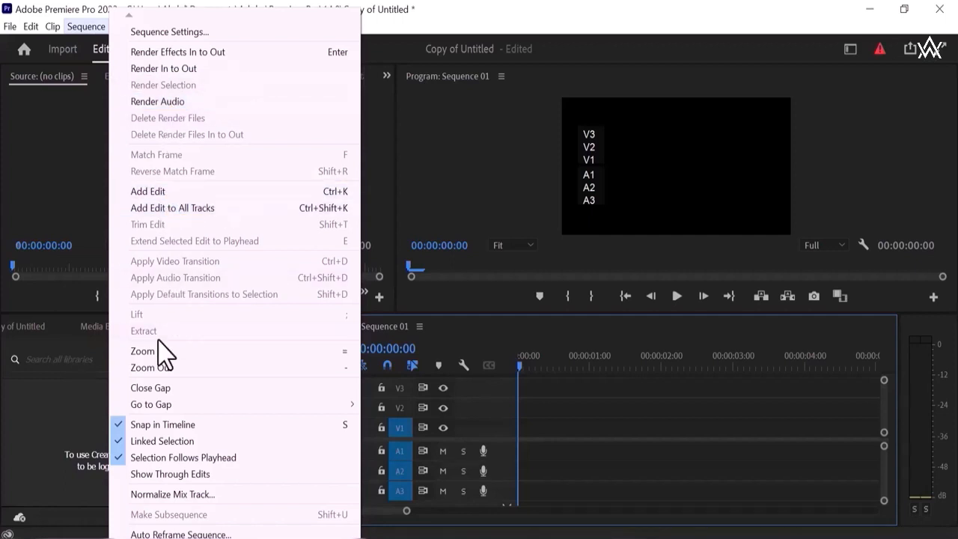
mouse_move(157, 367)
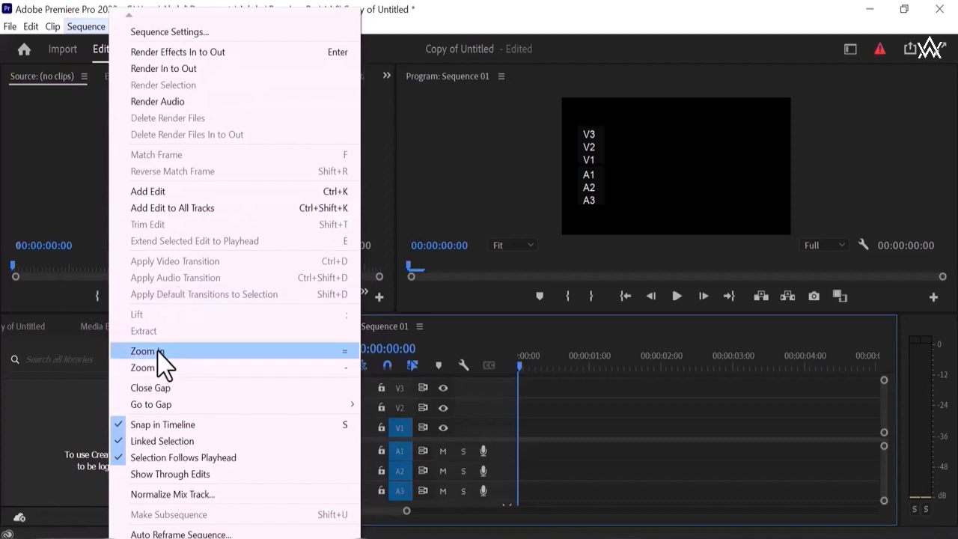
mouse_move(168, 367)
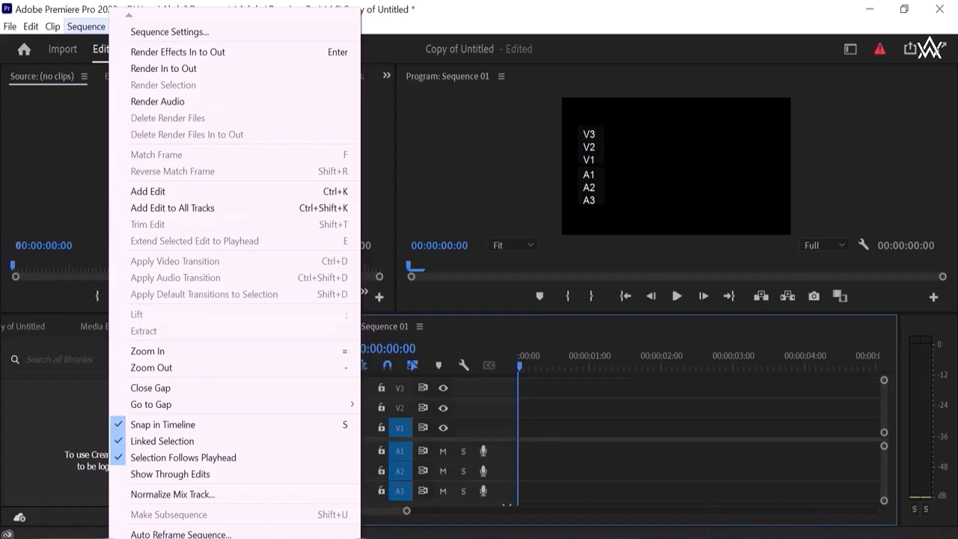
mouse_move(169, 473)
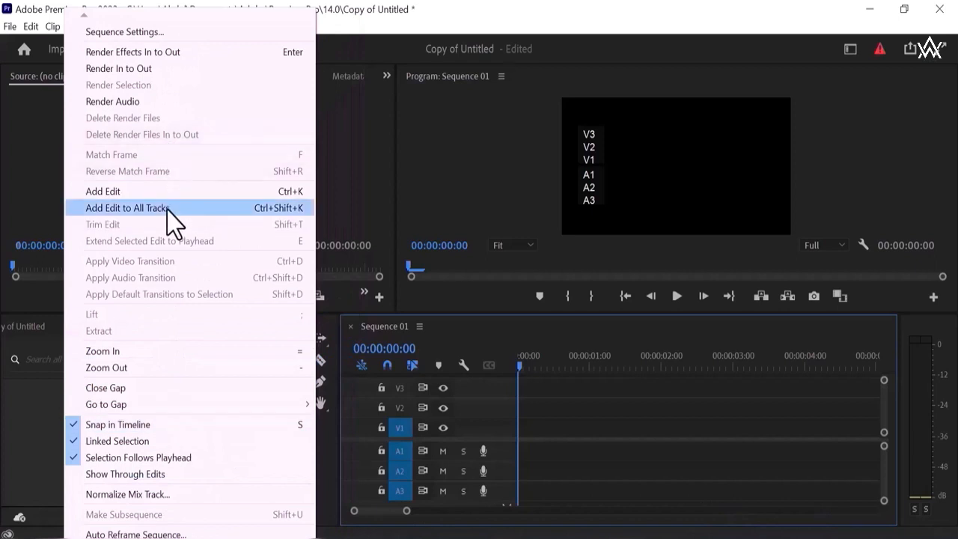
mouse_move(165, 367)
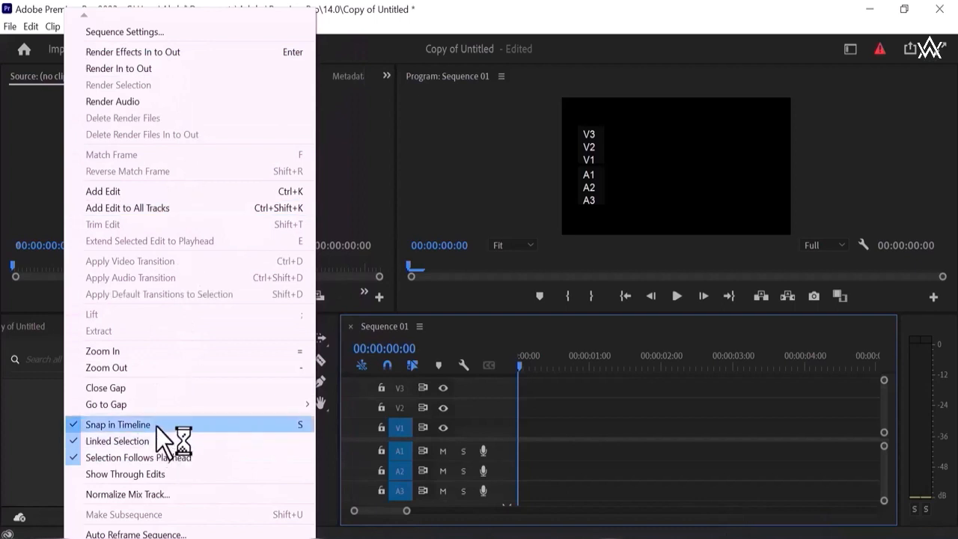
mouse_move(125, 474)
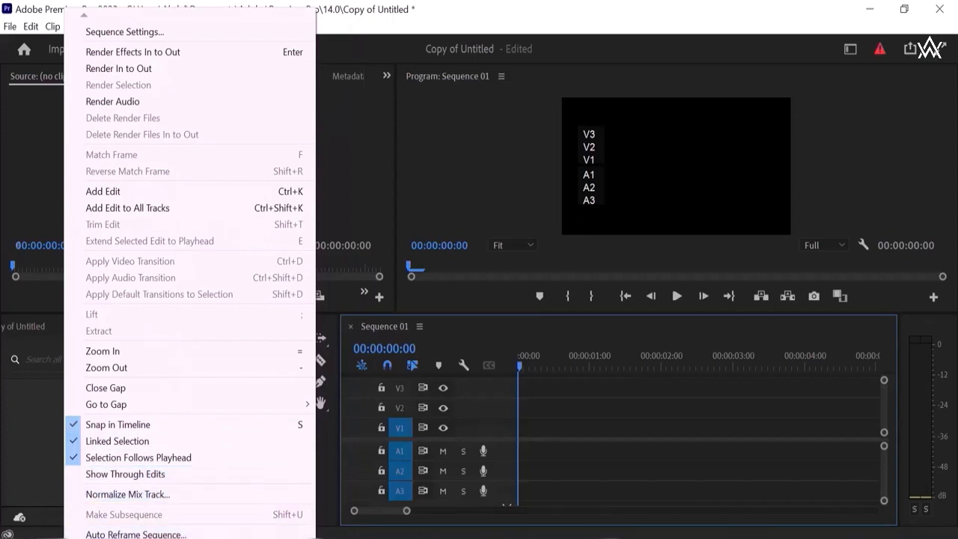
mouse_move(134, 534)
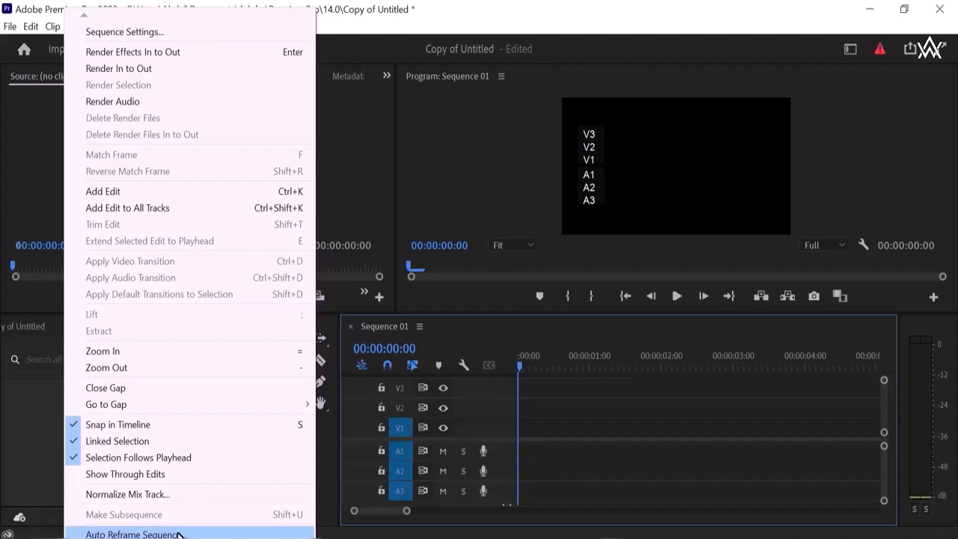
mouse_move(103, 350)
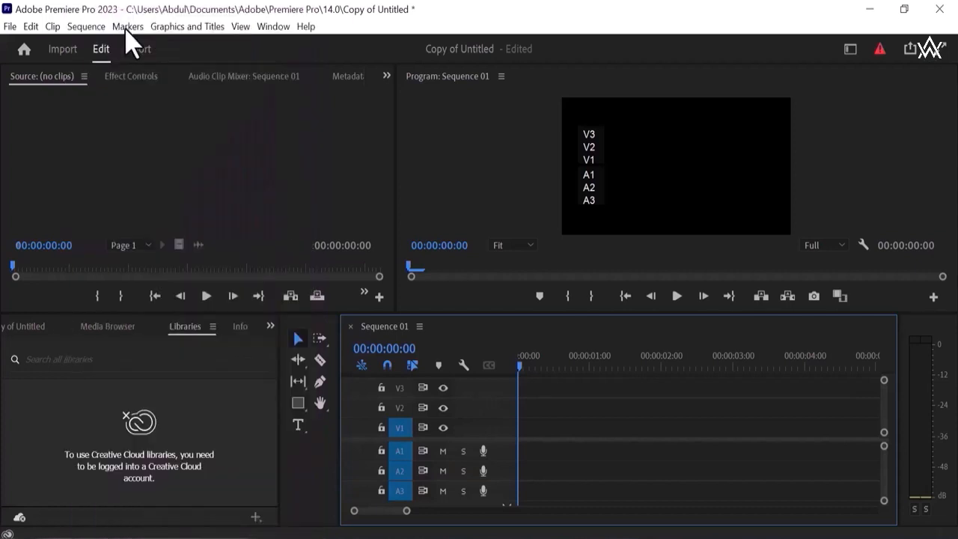
click(127, 26)
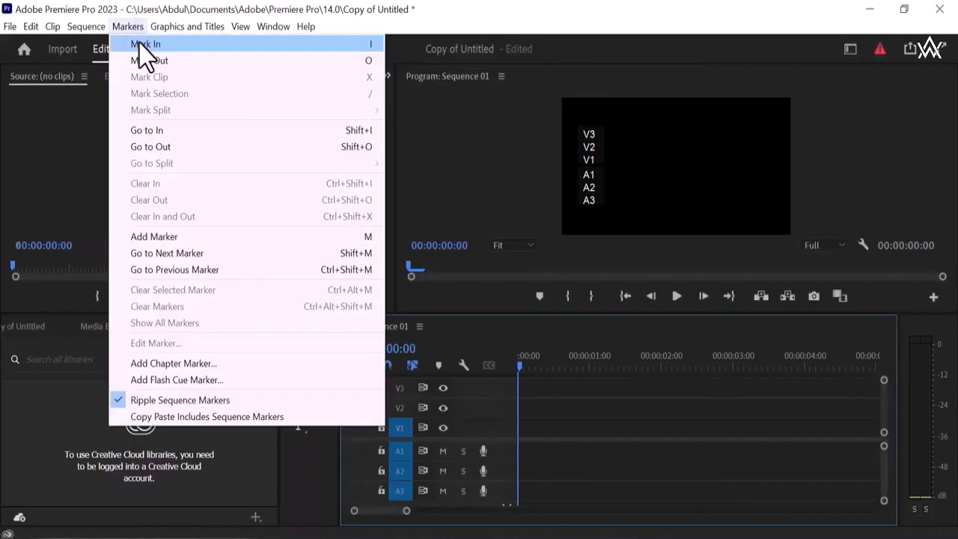
mouse_move(152, 66)
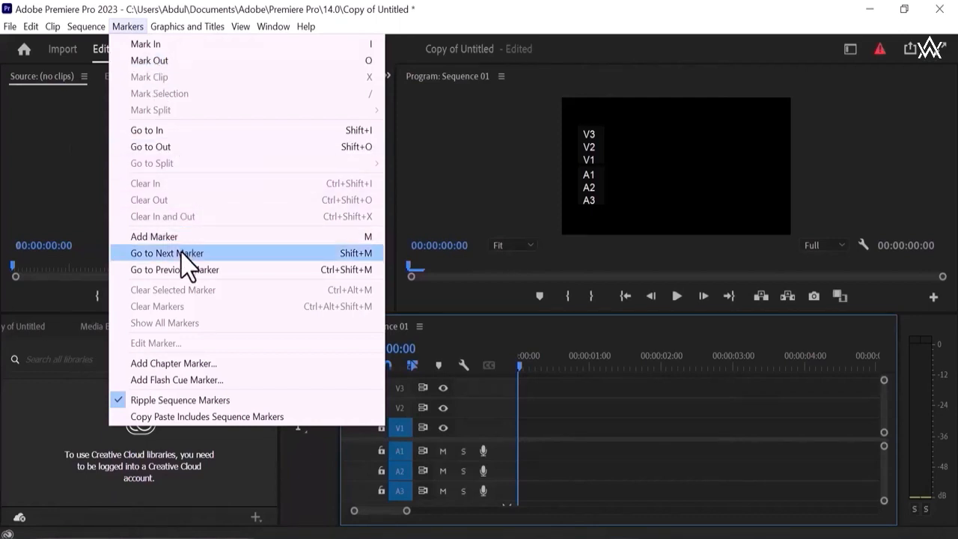
mouse_move(175, 269)
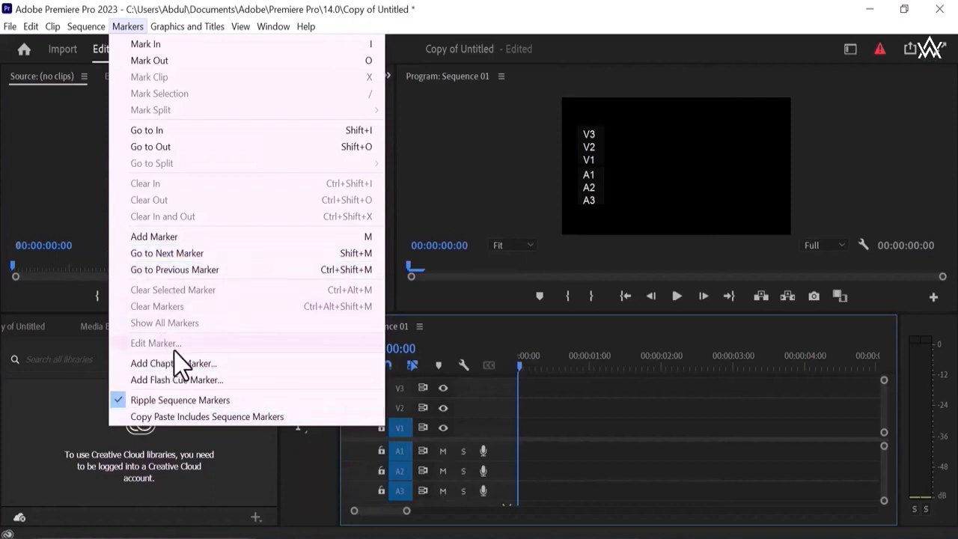
mouse_move(163, 202)
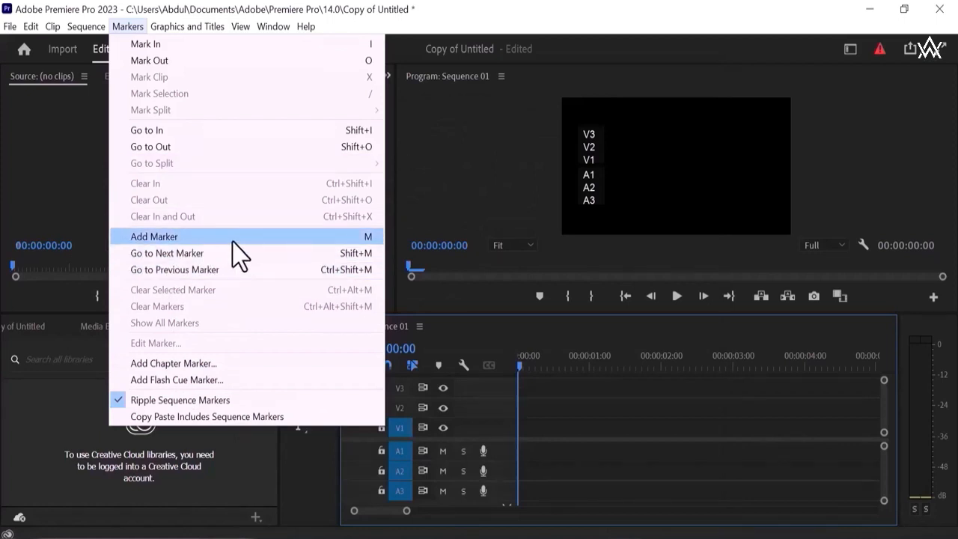
mouse_move(333, 245)
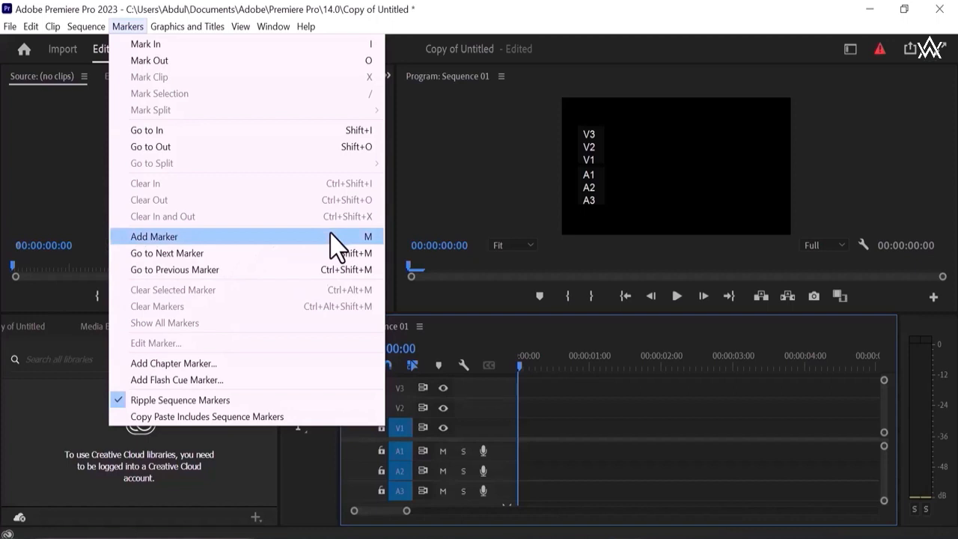
mouse_move(207, 416)
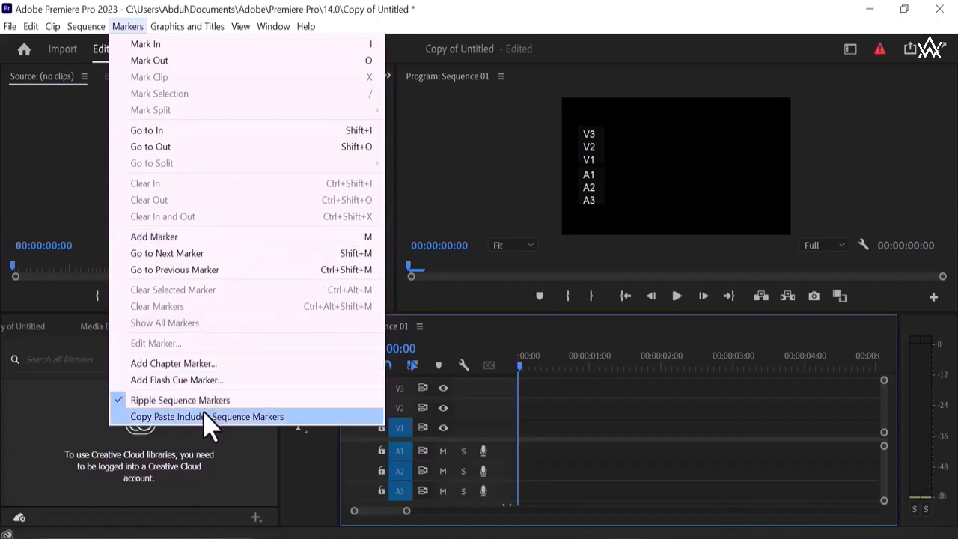
mouse_move(180, 400)
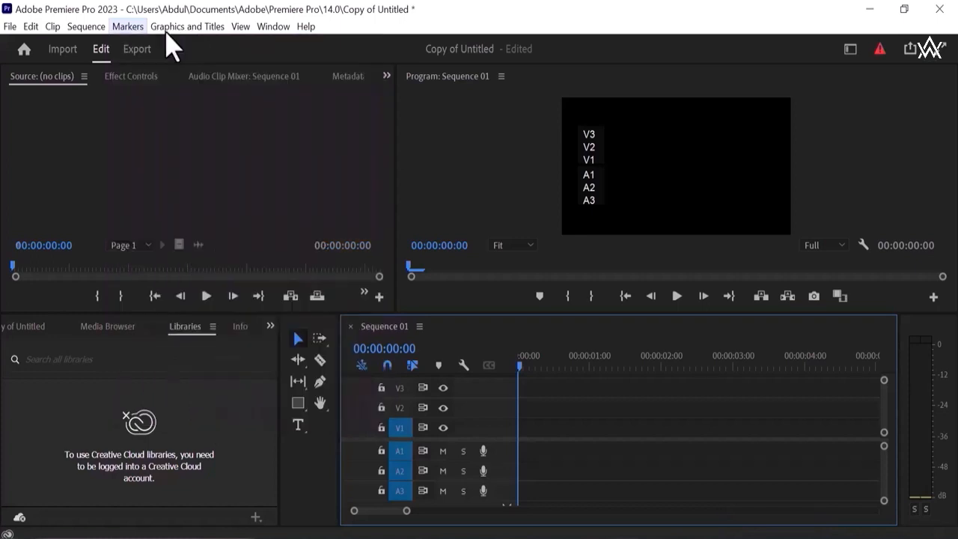
click(187, 26)
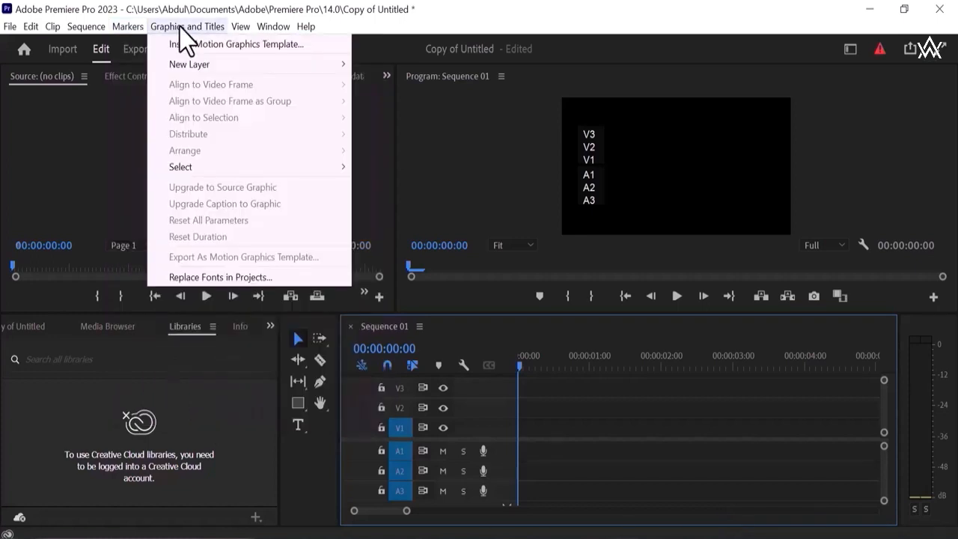
mouse_move(238, 57)
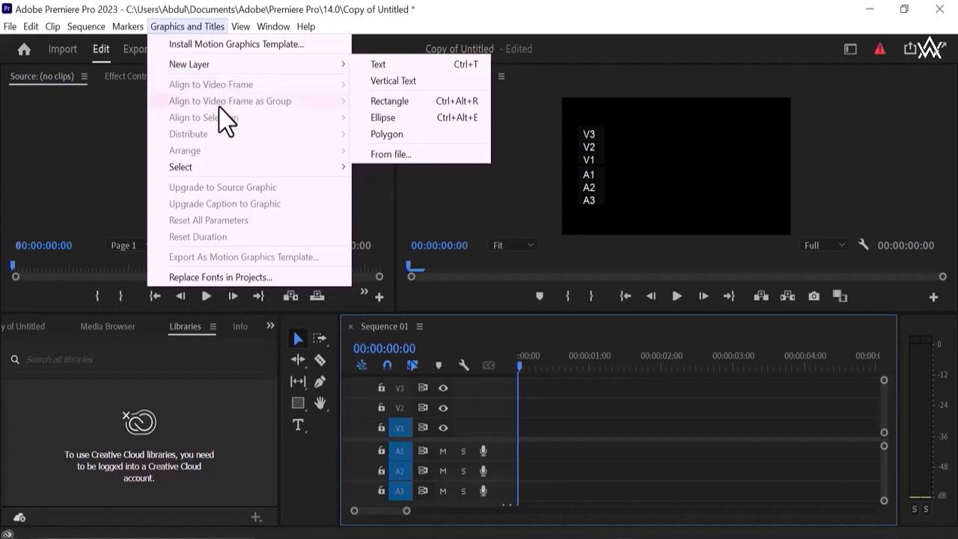
mouse_move(180, 167)
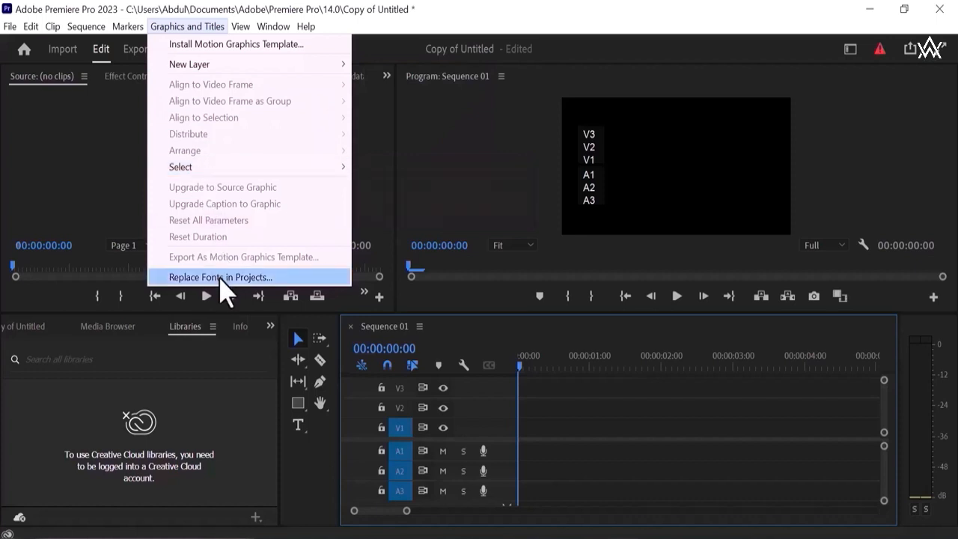
click(240, 27)
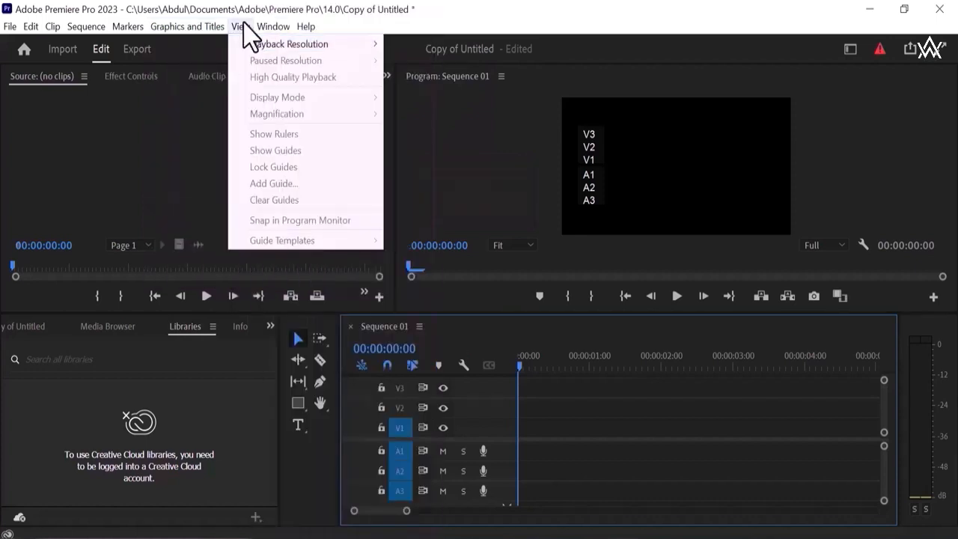
mouse_move(292, 44)
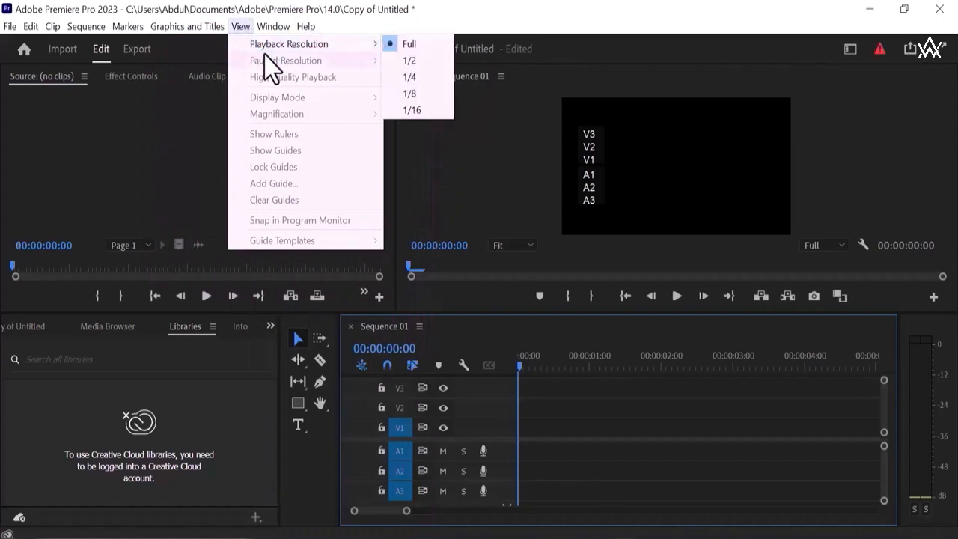
mouse_move(299, 56)
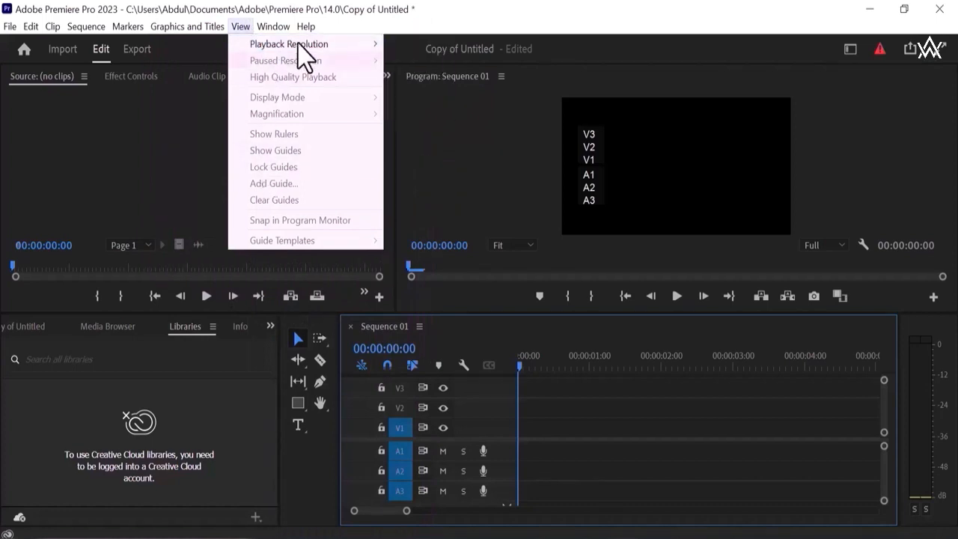
mouse_move(266, 52)
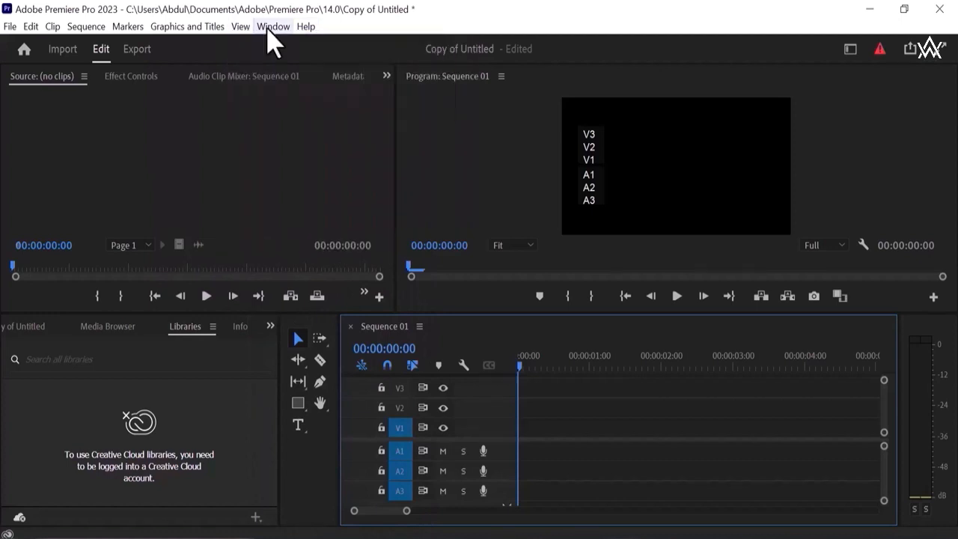
click(273, 26)
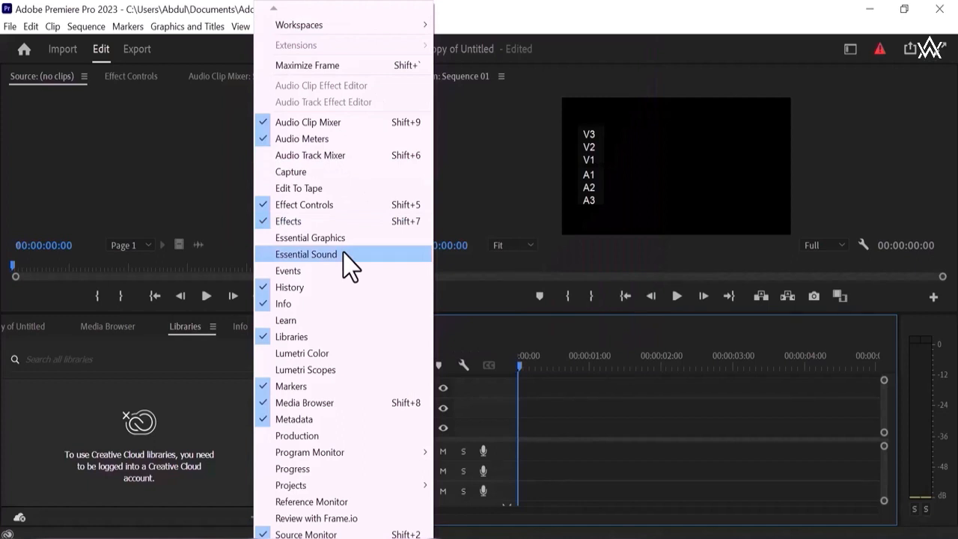
mouse_move(367, 155)
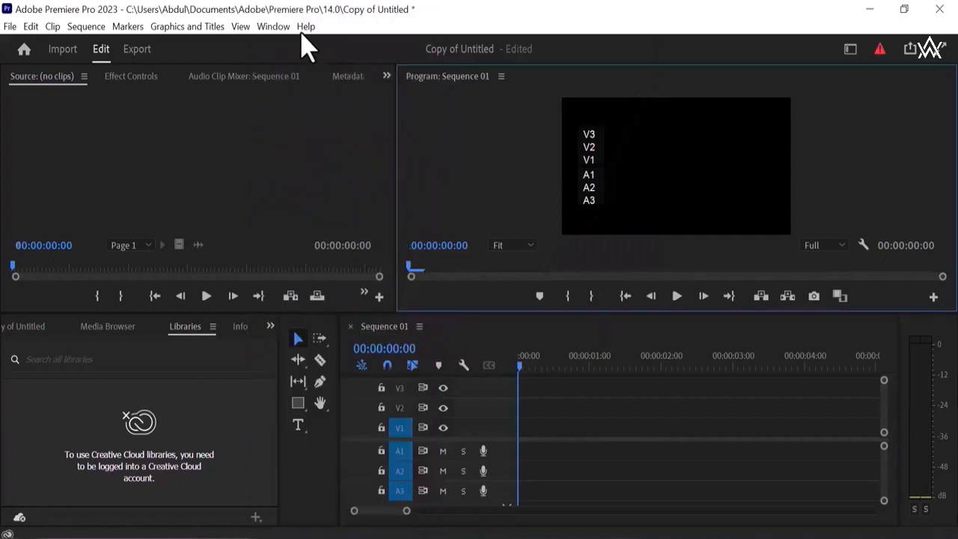
click(305, 26)
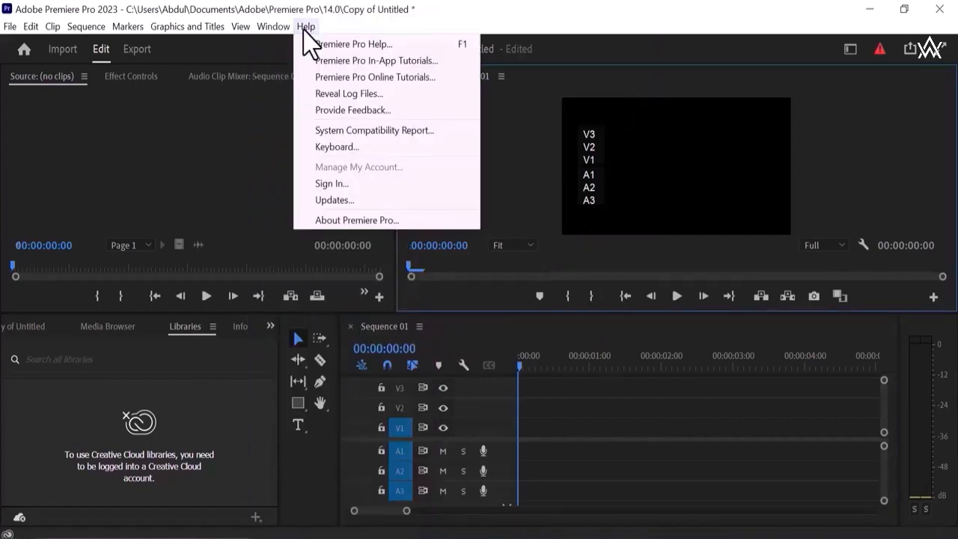
mouse_move(352, 43)
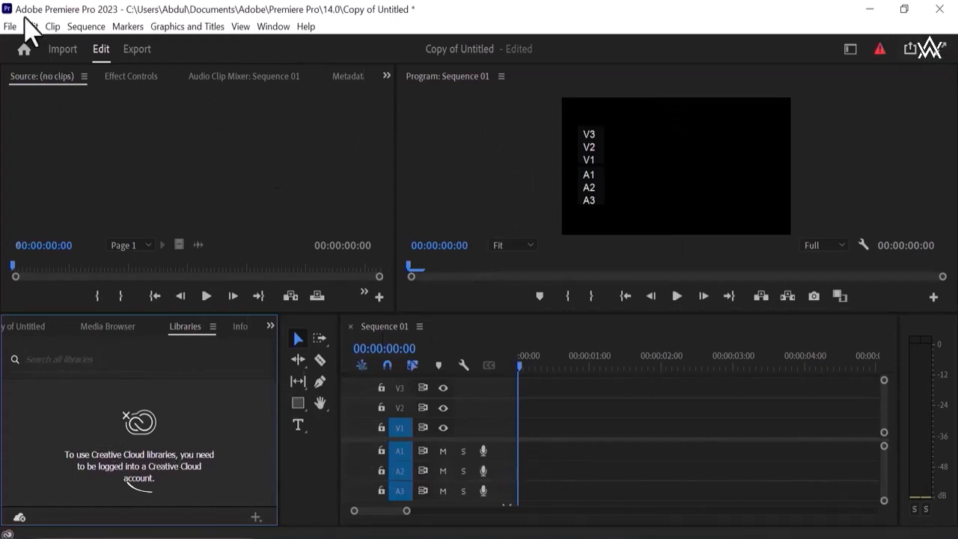
mouse_move(336, 49)
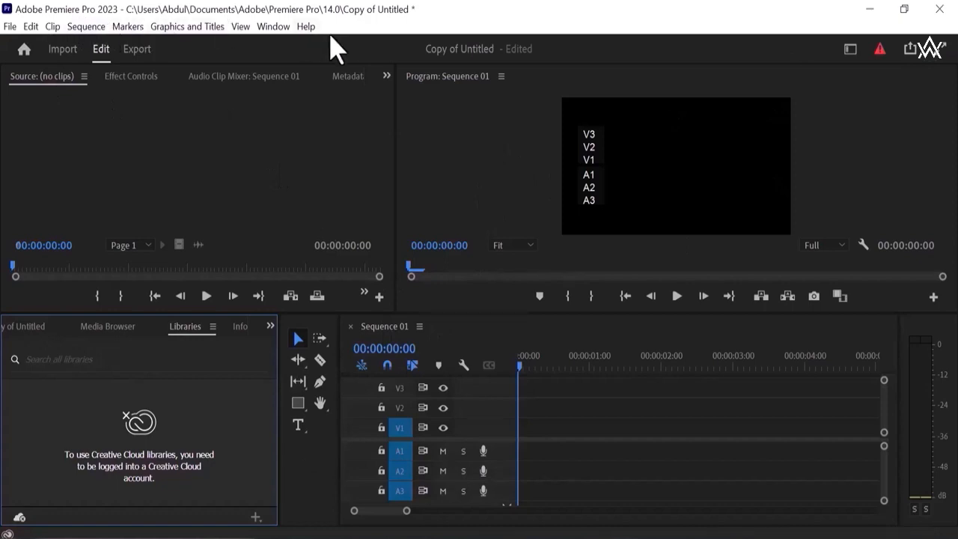
mouse_move(337, 60)
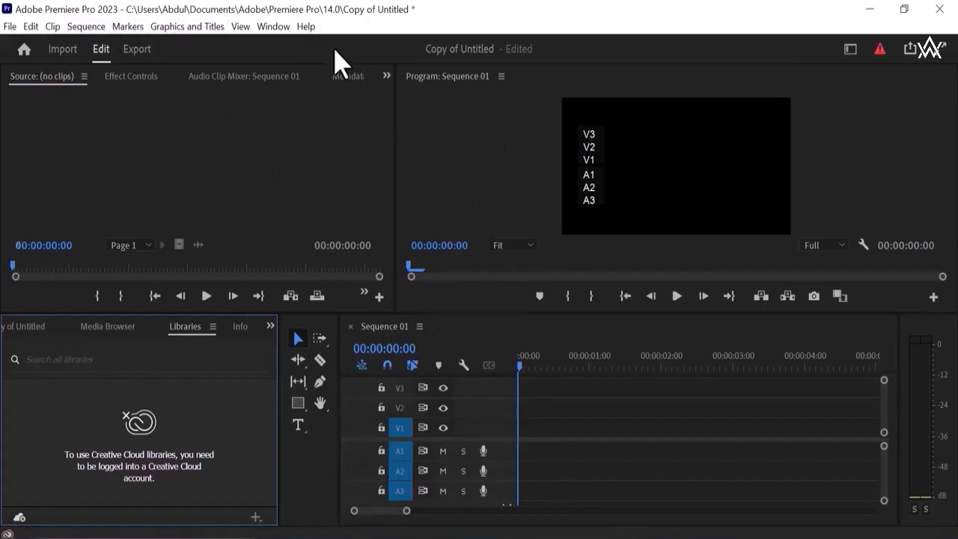
mouse_move(412, 253)
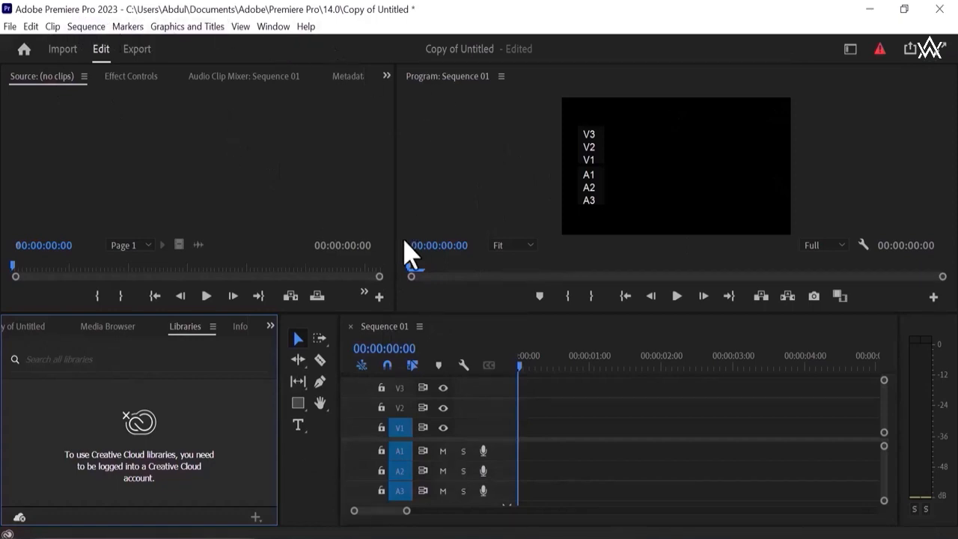